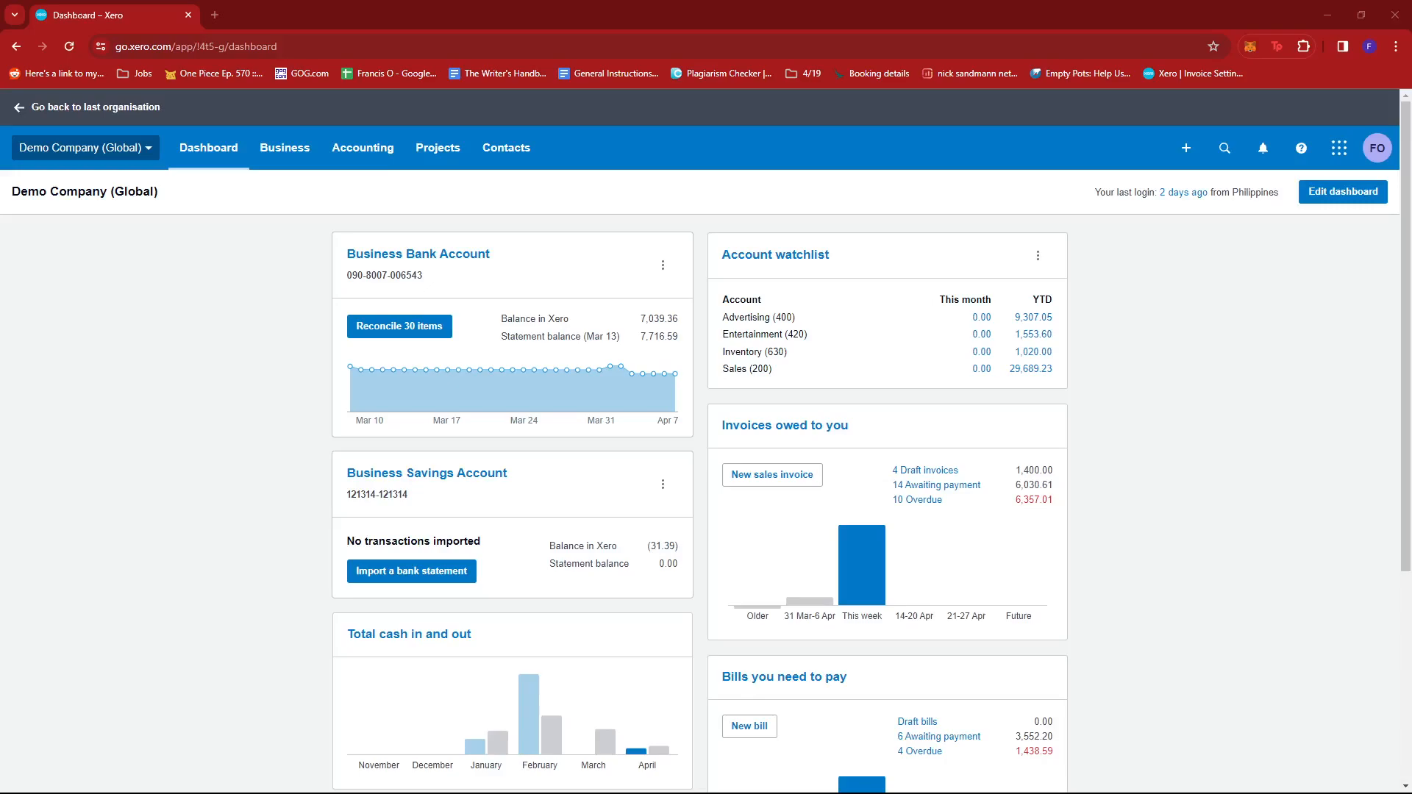
{"action": "mouse_move", "coordinate": [995, 8]}
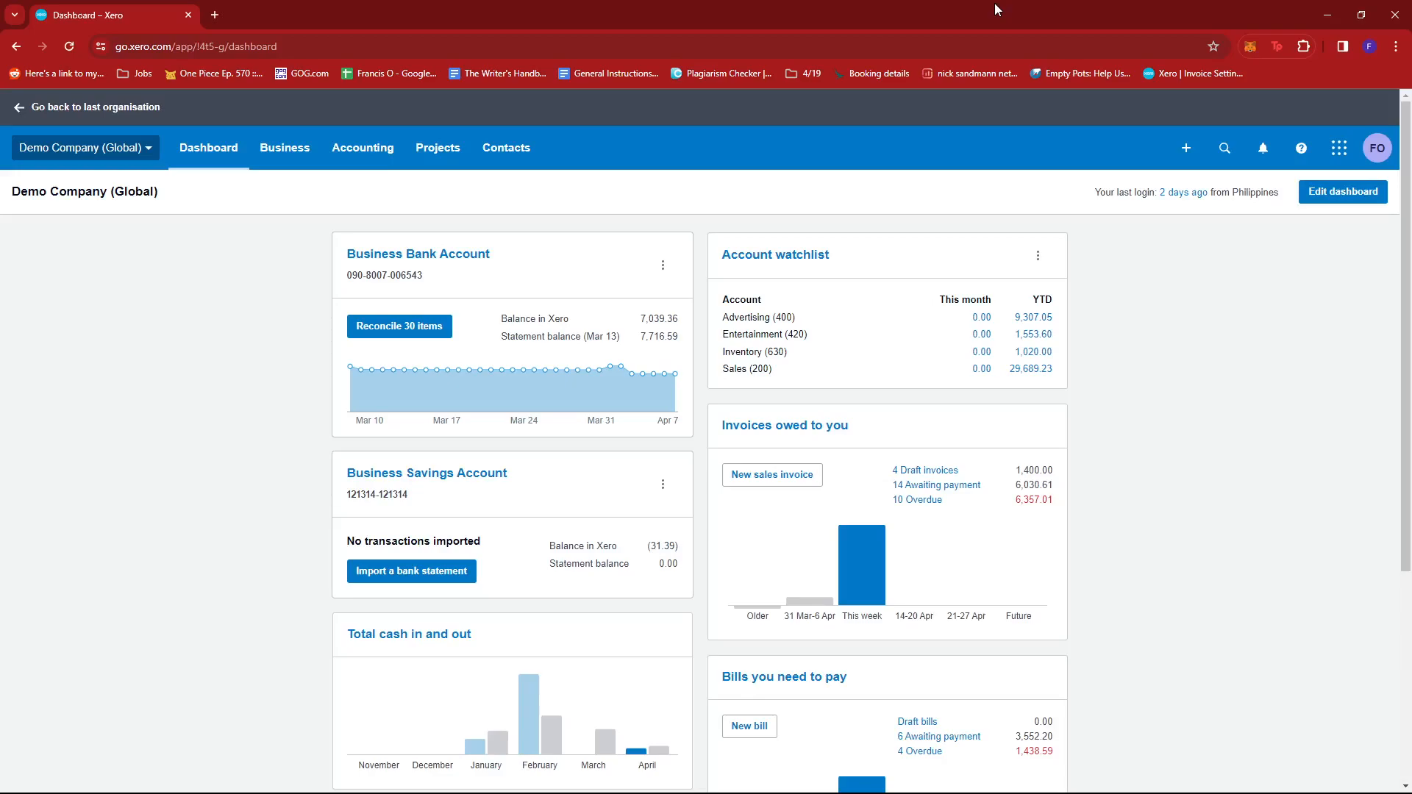
{"action": "mouse_move", "coordinate": [423, 453]}
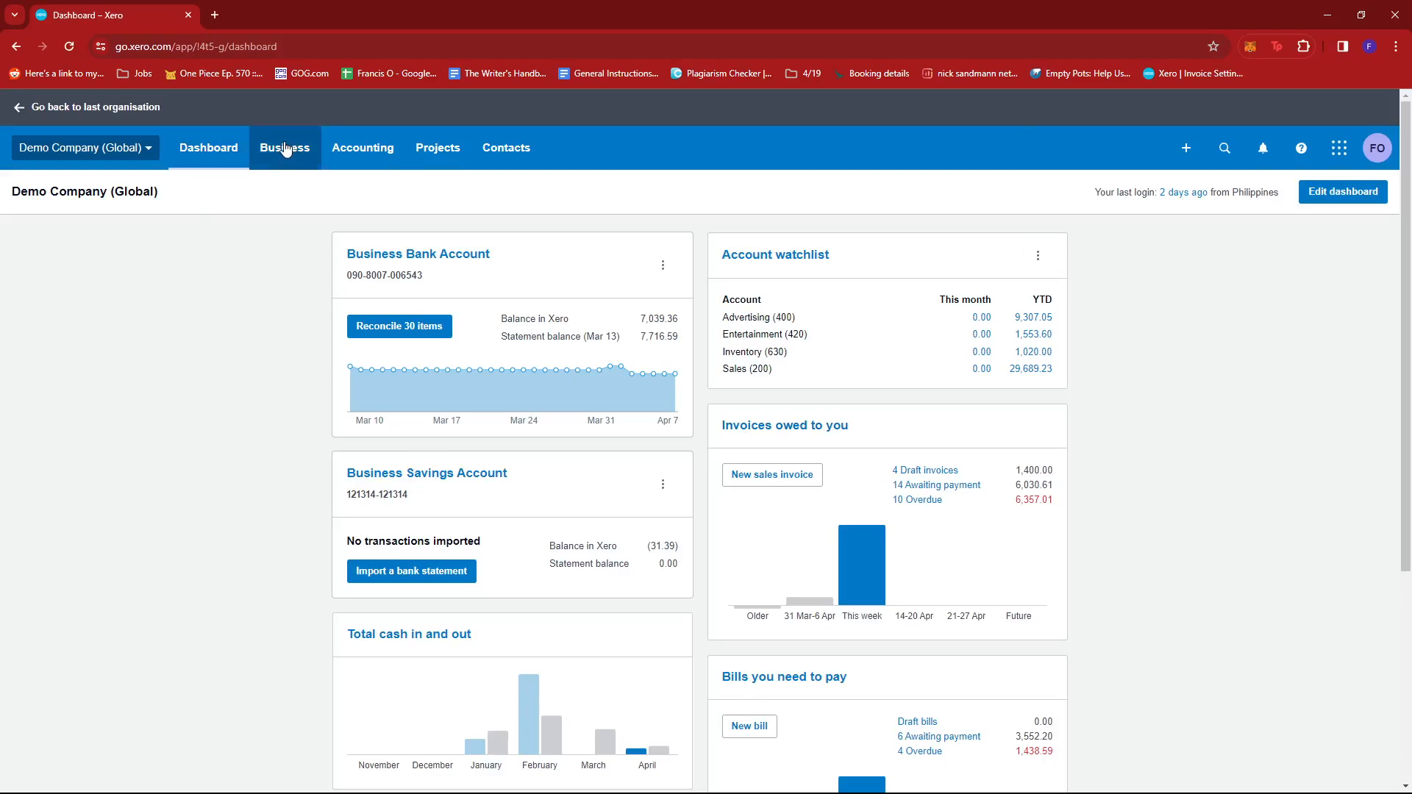
Step: Go to Business > Bills to pay and switch to the empty Draft tab
{"action": "left_click", "coordinate": [284, 148]}
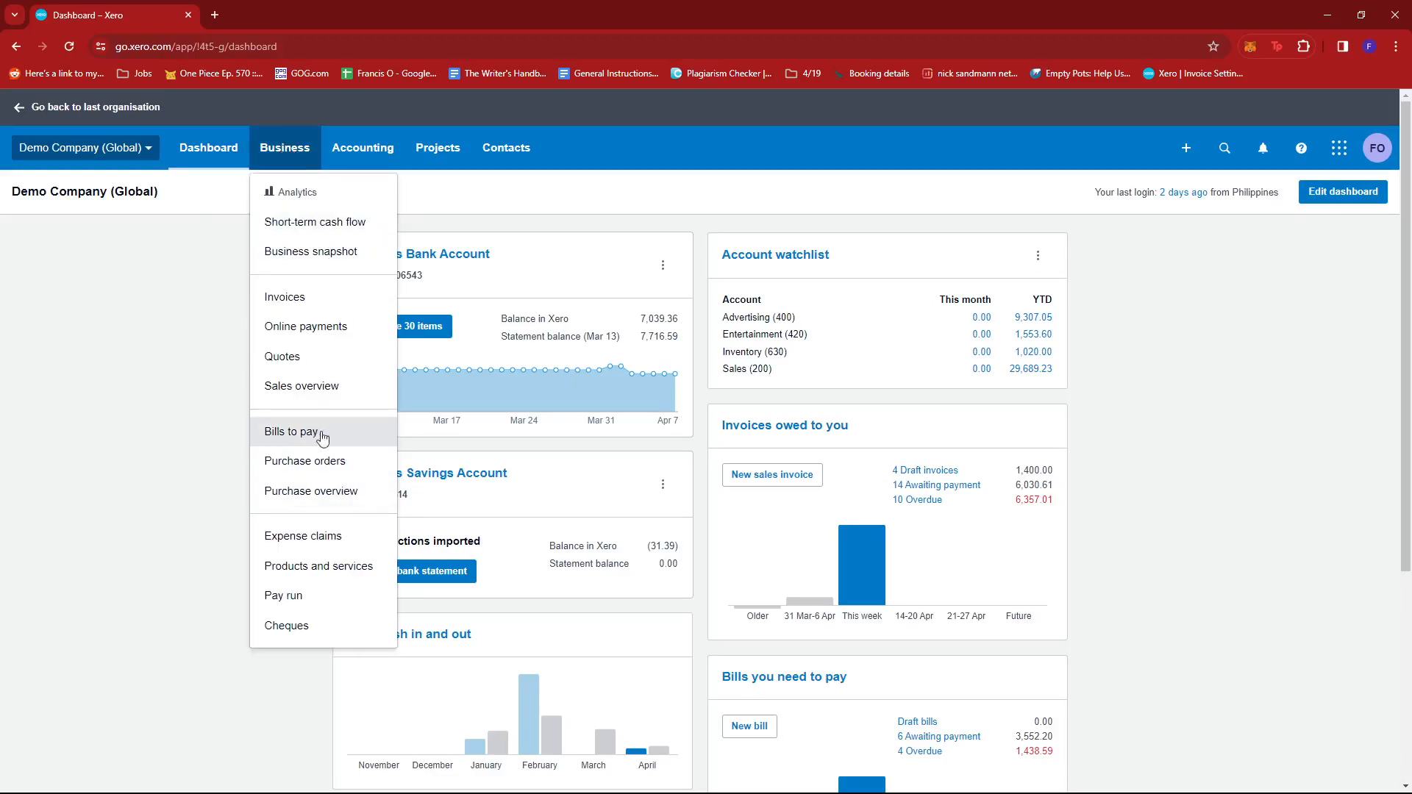
{"action": "left_click", "coordinate": [290, 432]}
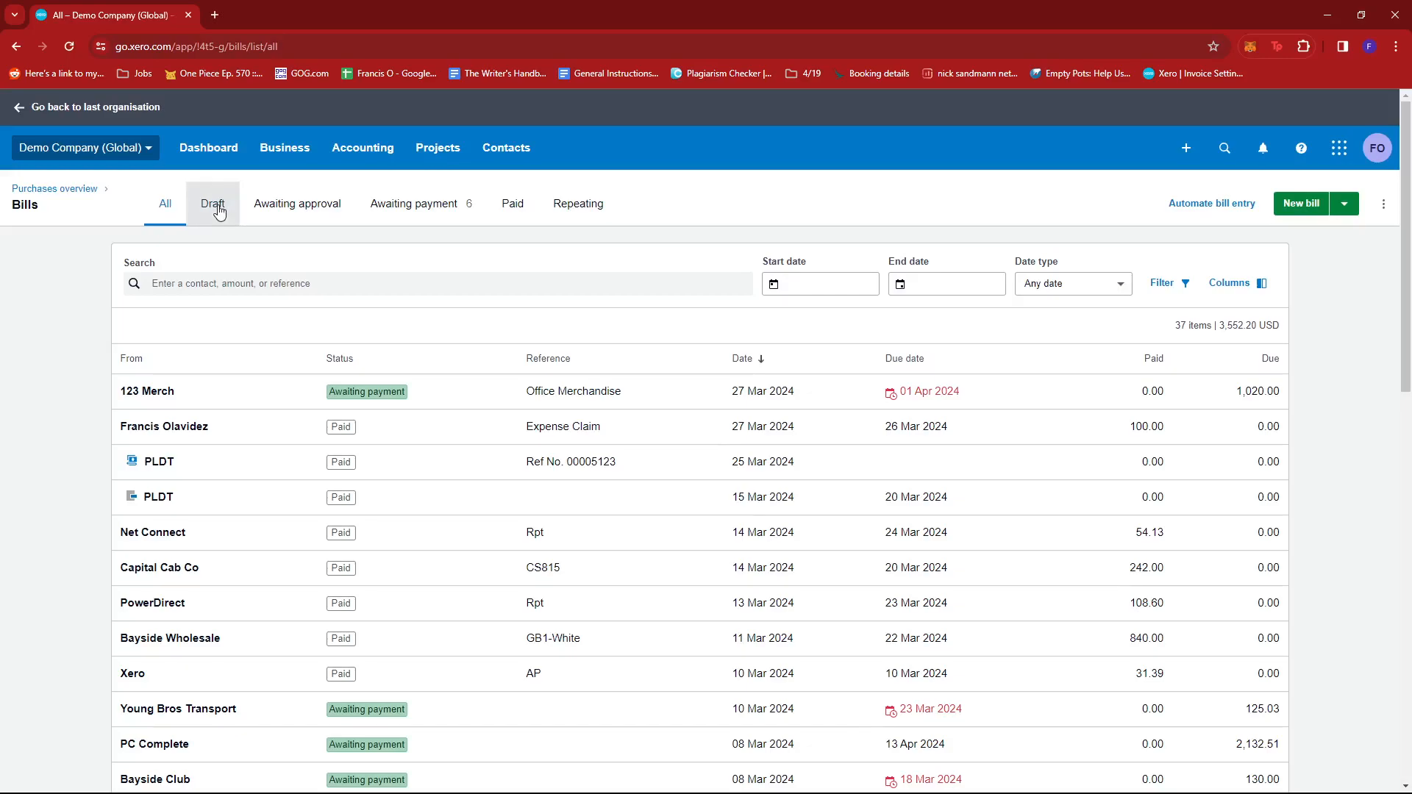
{"action": "left_click", "coordinate": [213, 203]}
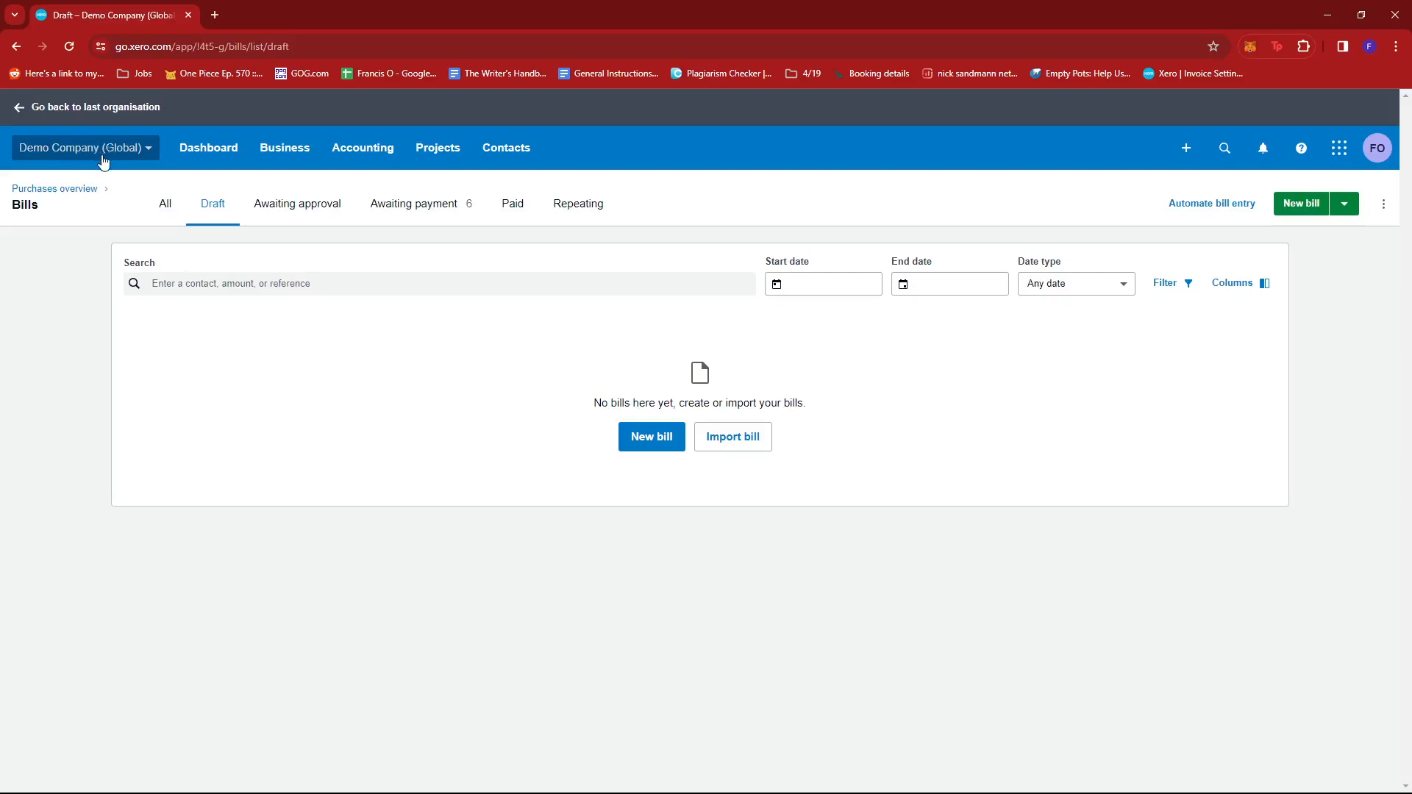
{"action": "mouse_move", "coordinate": [453, 421]}
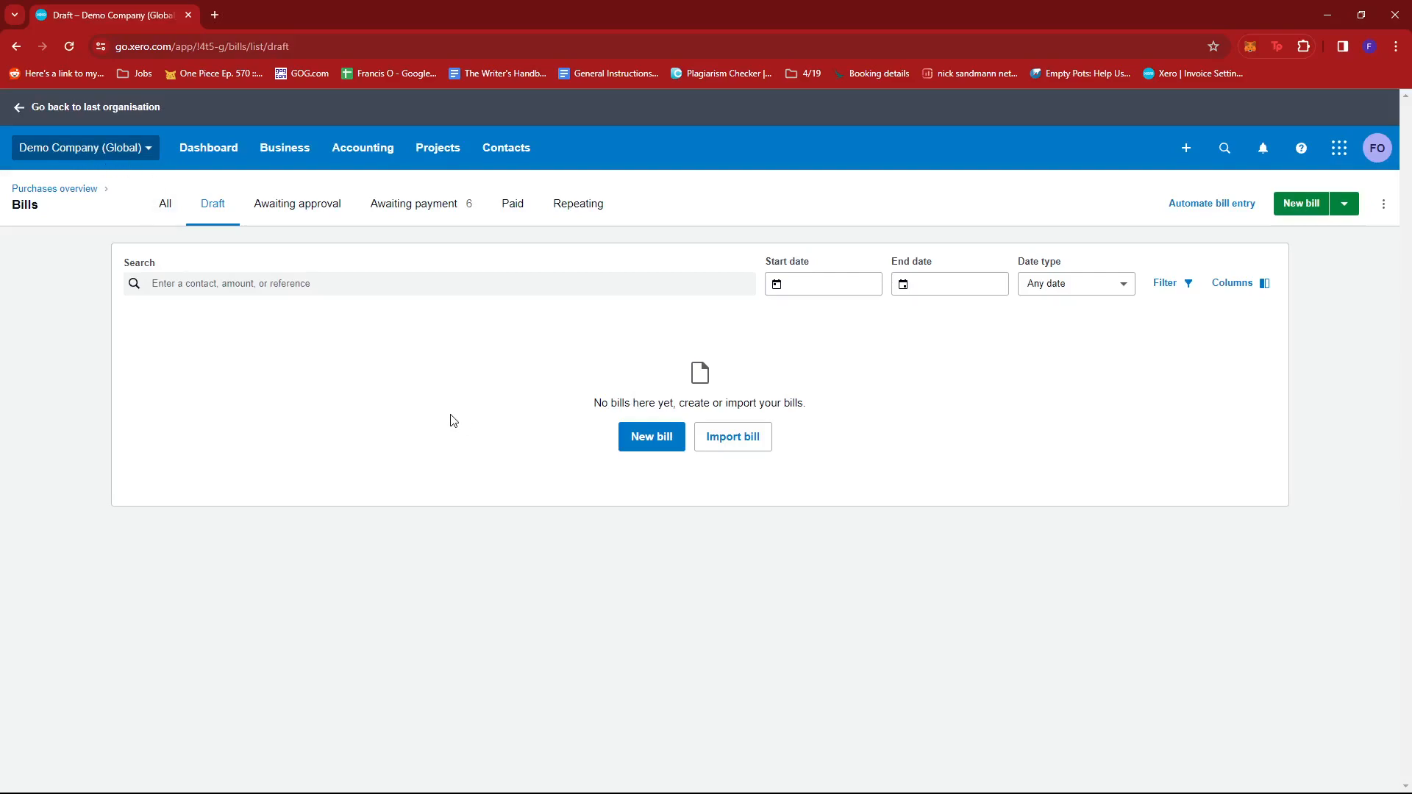
{"action": "mouse_move", "coordinate": [660, 525]}
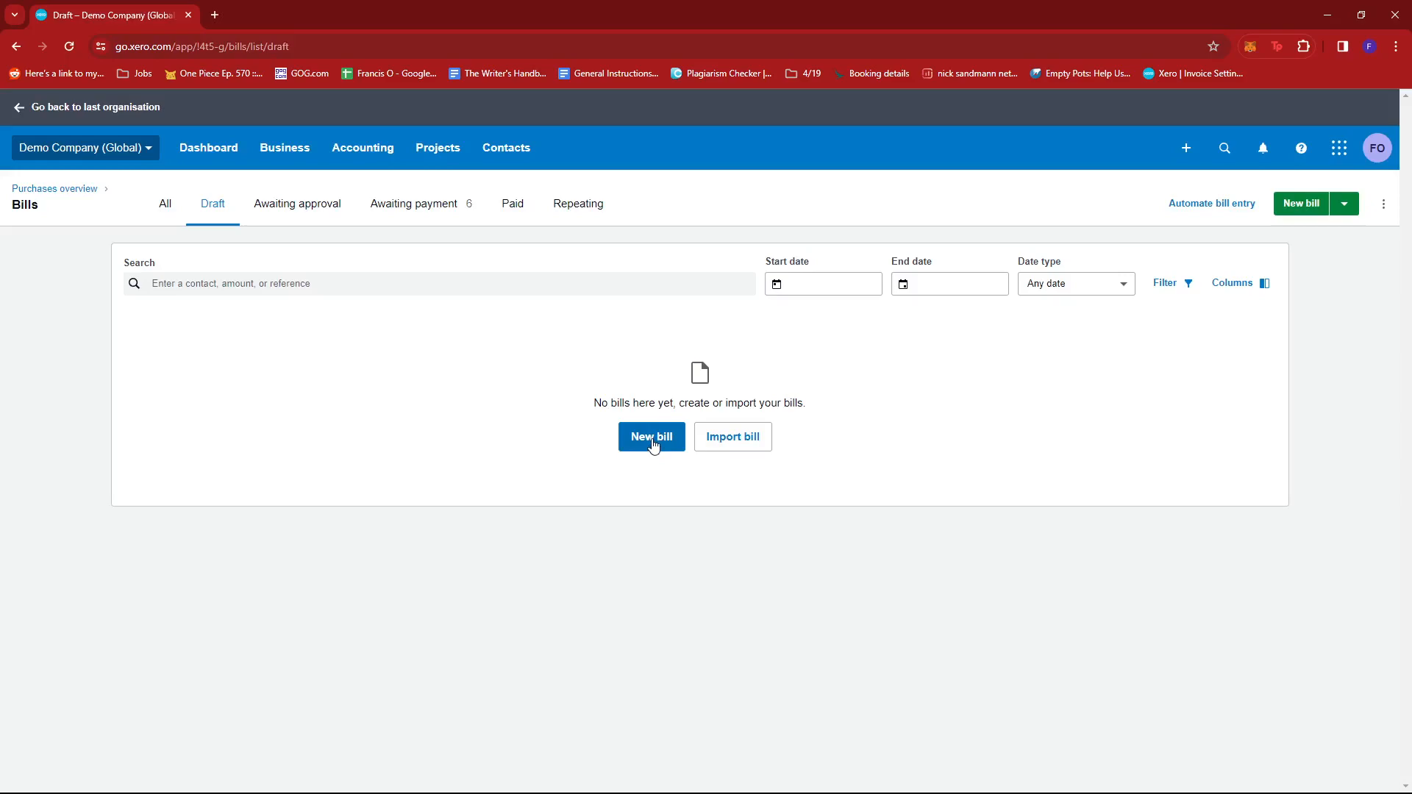
Step: Create a new bill from the Draft page and place the cursor in the From field
{"action": "left_click", "coordinate": [650, 436]}
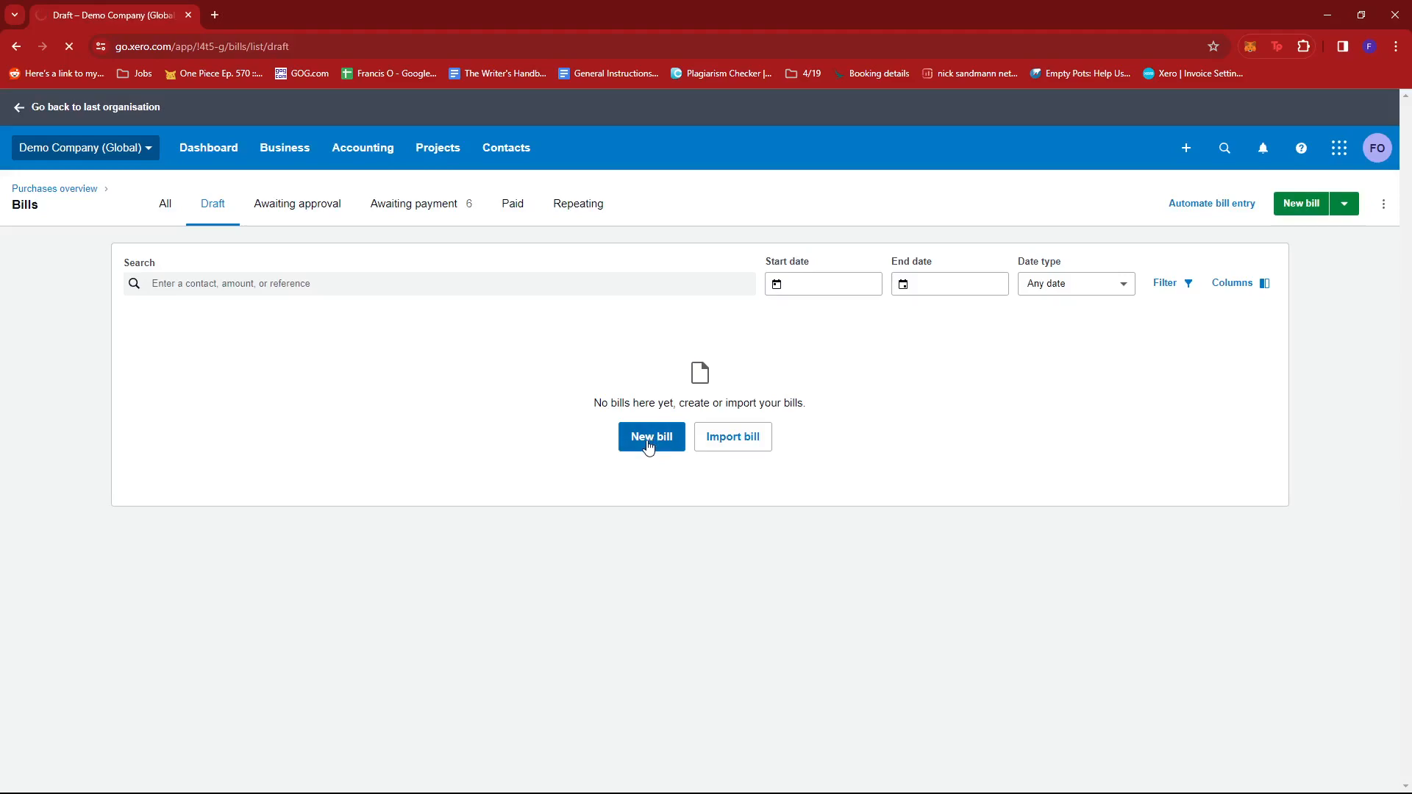
{"action": "left_click", "coordinate": [651, 437]}
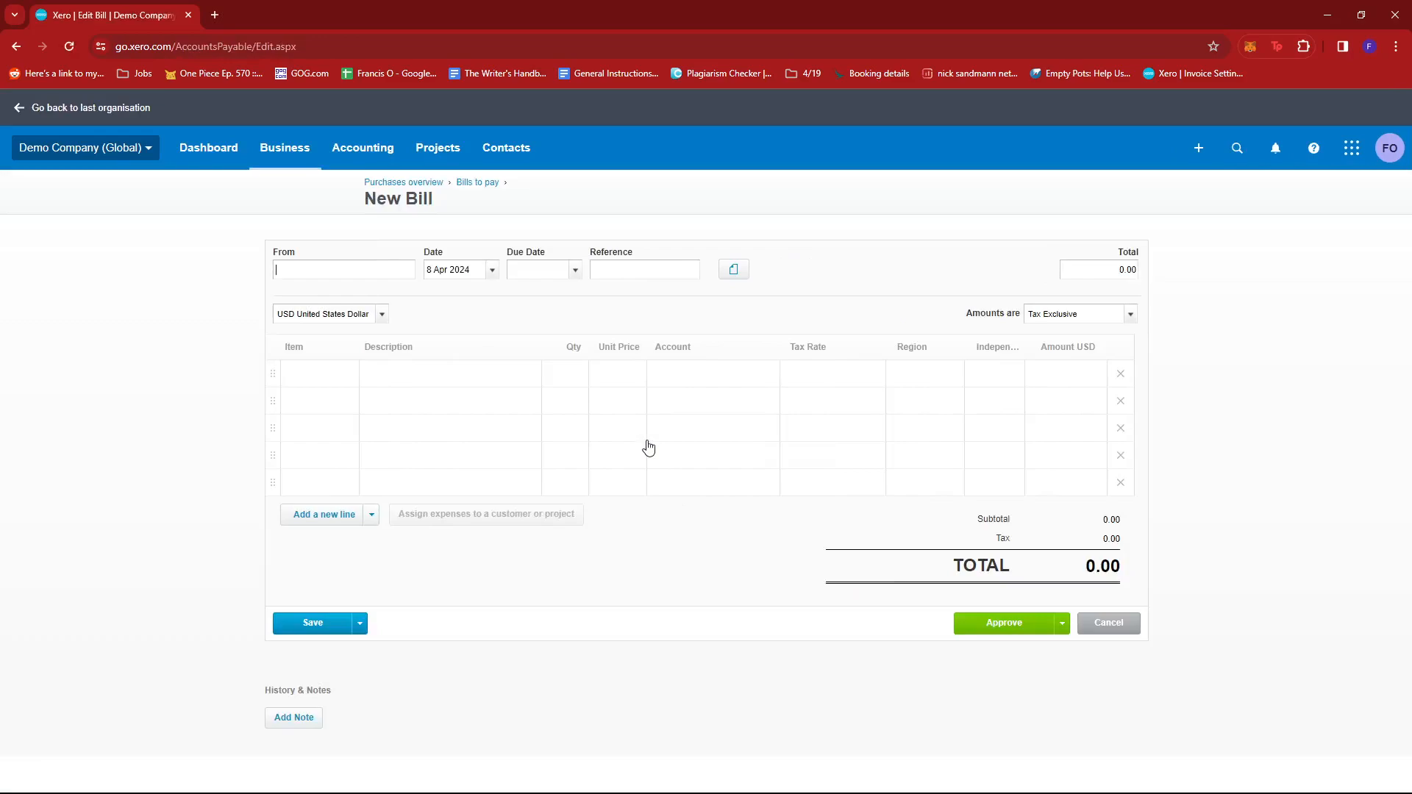
{"action": "mouse_move", "coordinate": [1008, 627]}
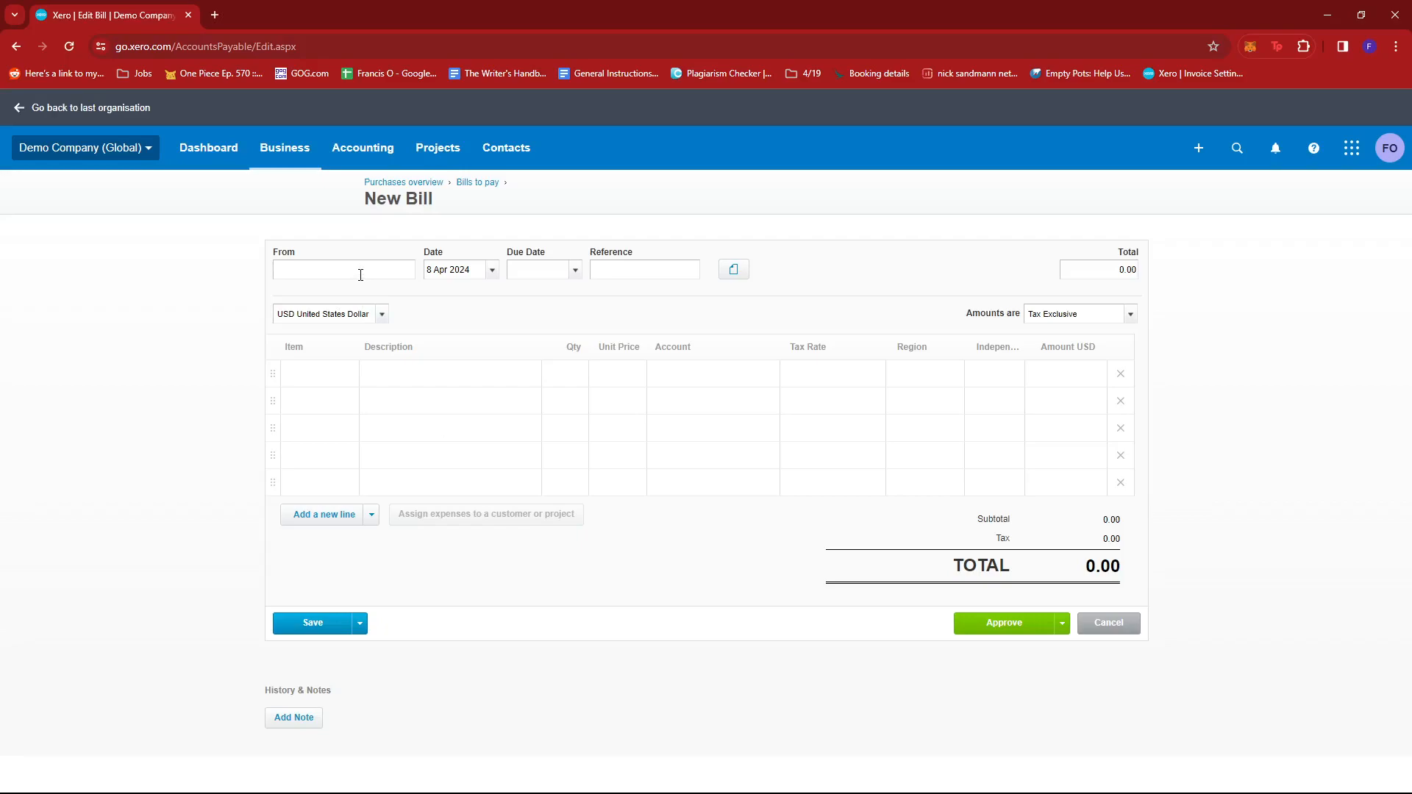
{"action": "mouse_move", "coordinate": [393, 193]}
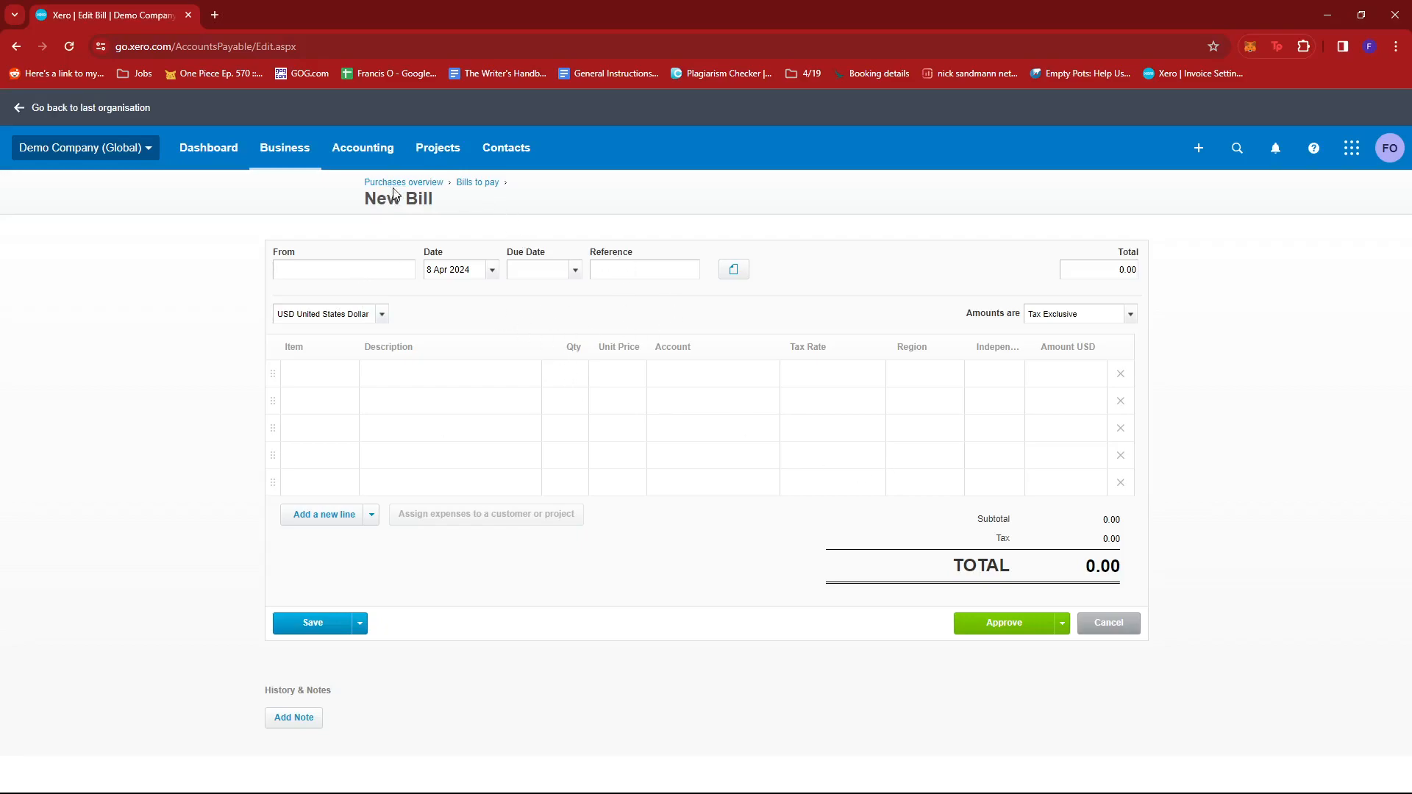
{"action": "left_click", "coordinate": [343, 269]}
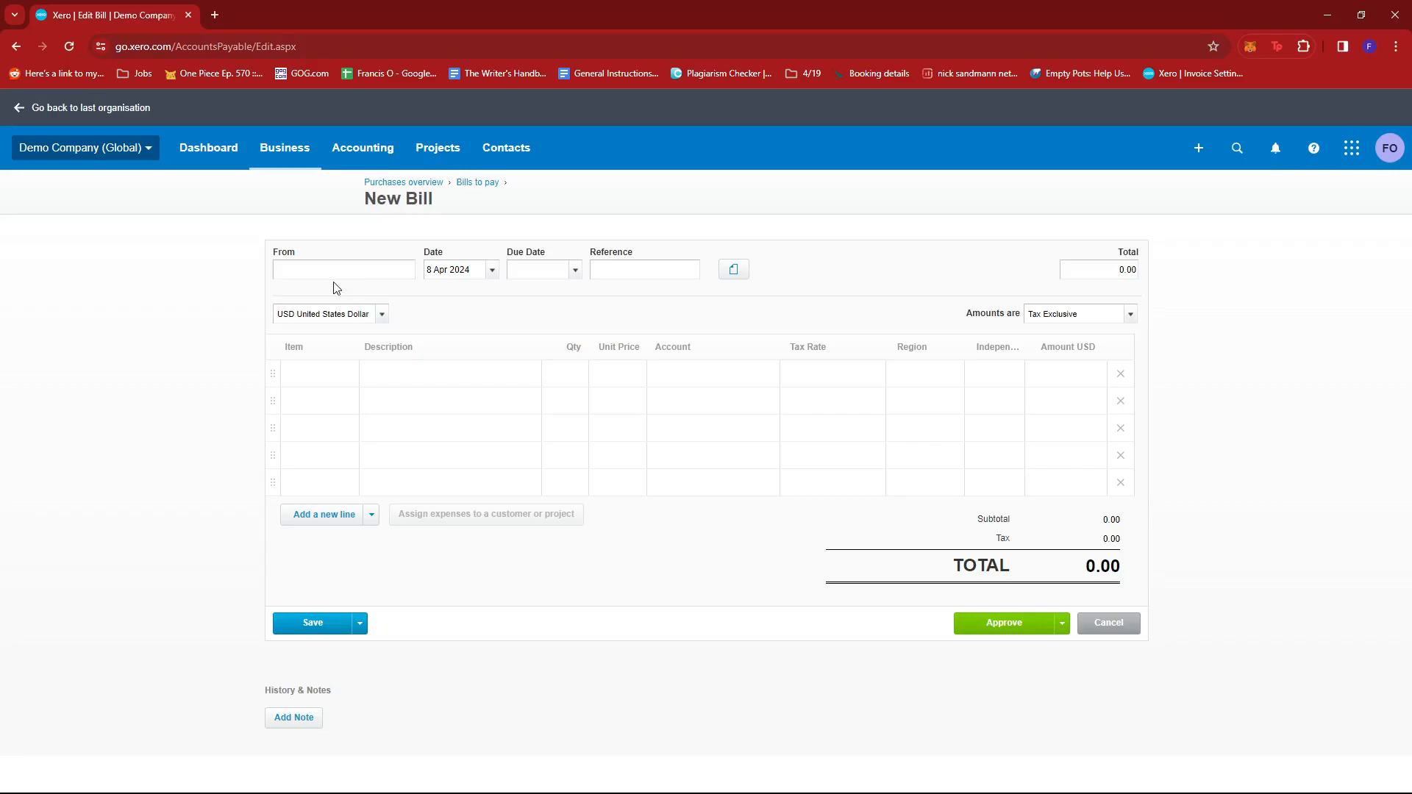
Step: Set the supplier to ABC Furniture and the due date to 15 Apr 2024
{"action": "type", "text": "A"}
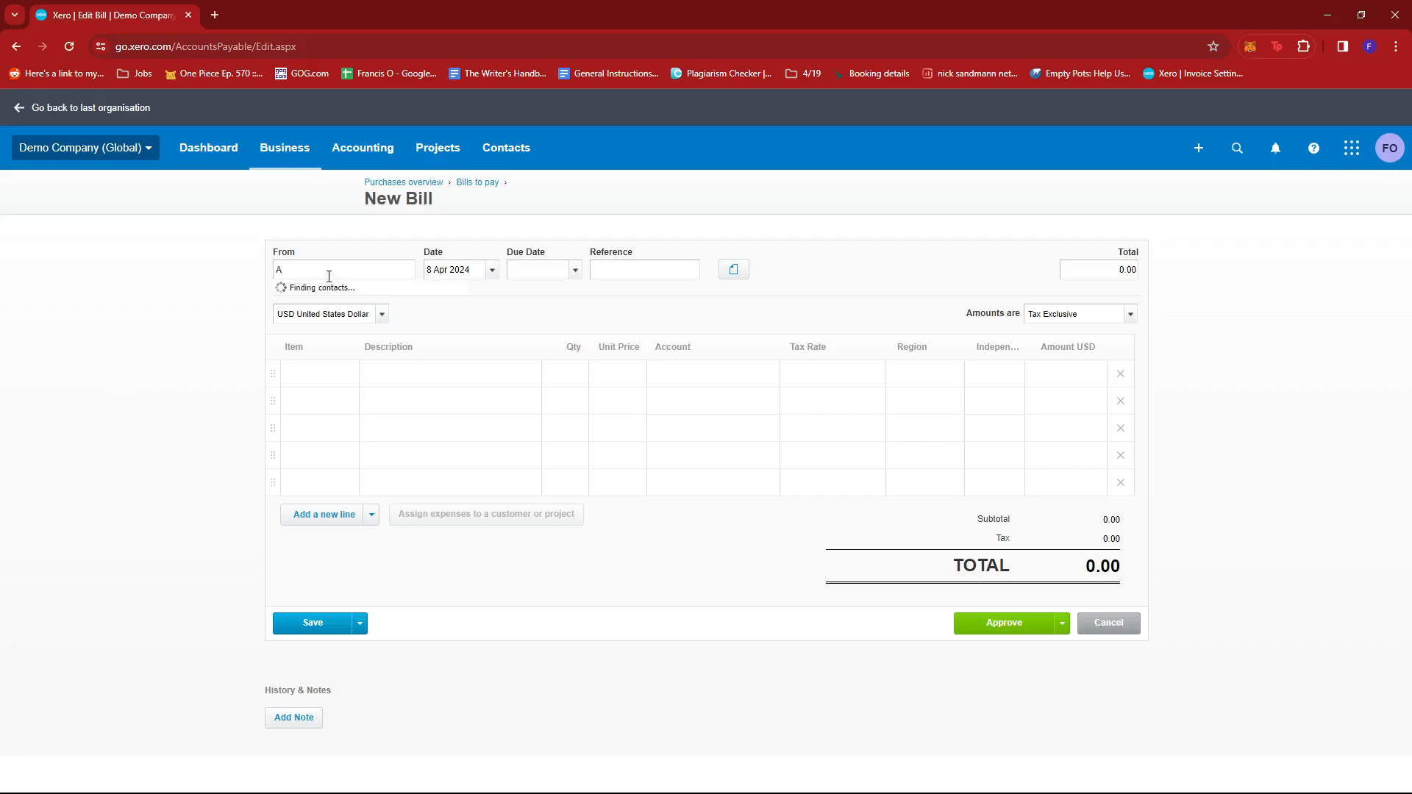
{"action": "type", "text": "BC"}
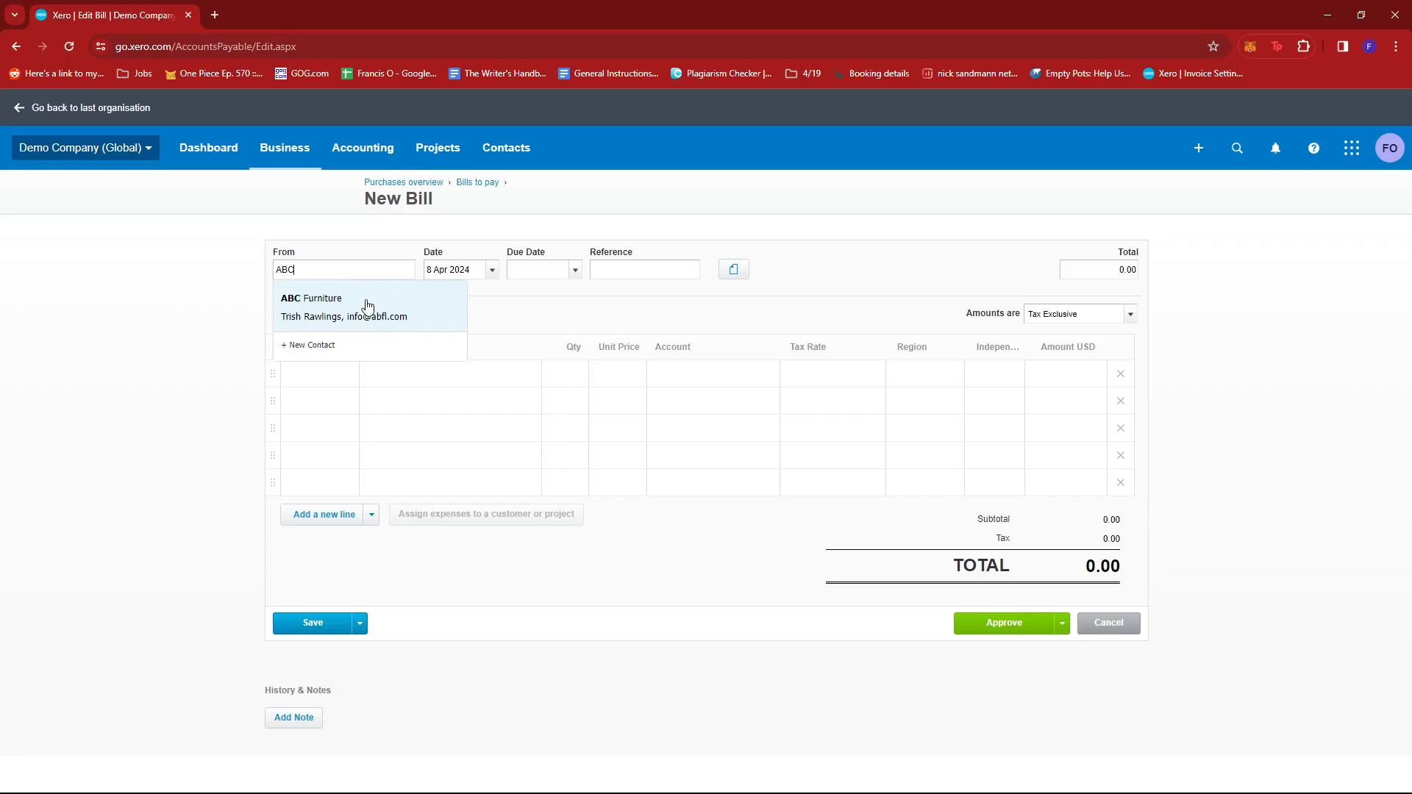
{"action": "left_click", "coordinate": [310, 298]}
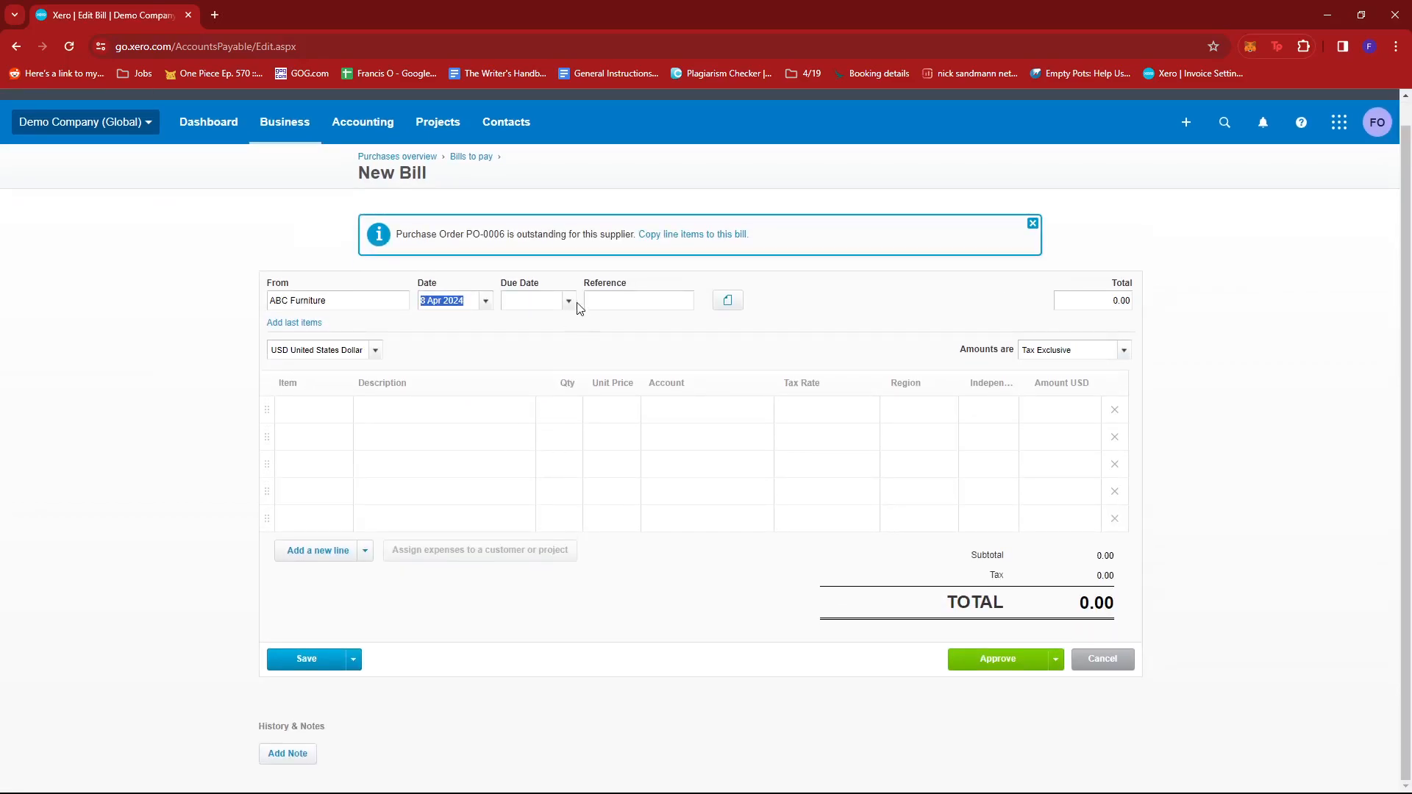
{"action": "left_click", "coordinate": [567, 300]}
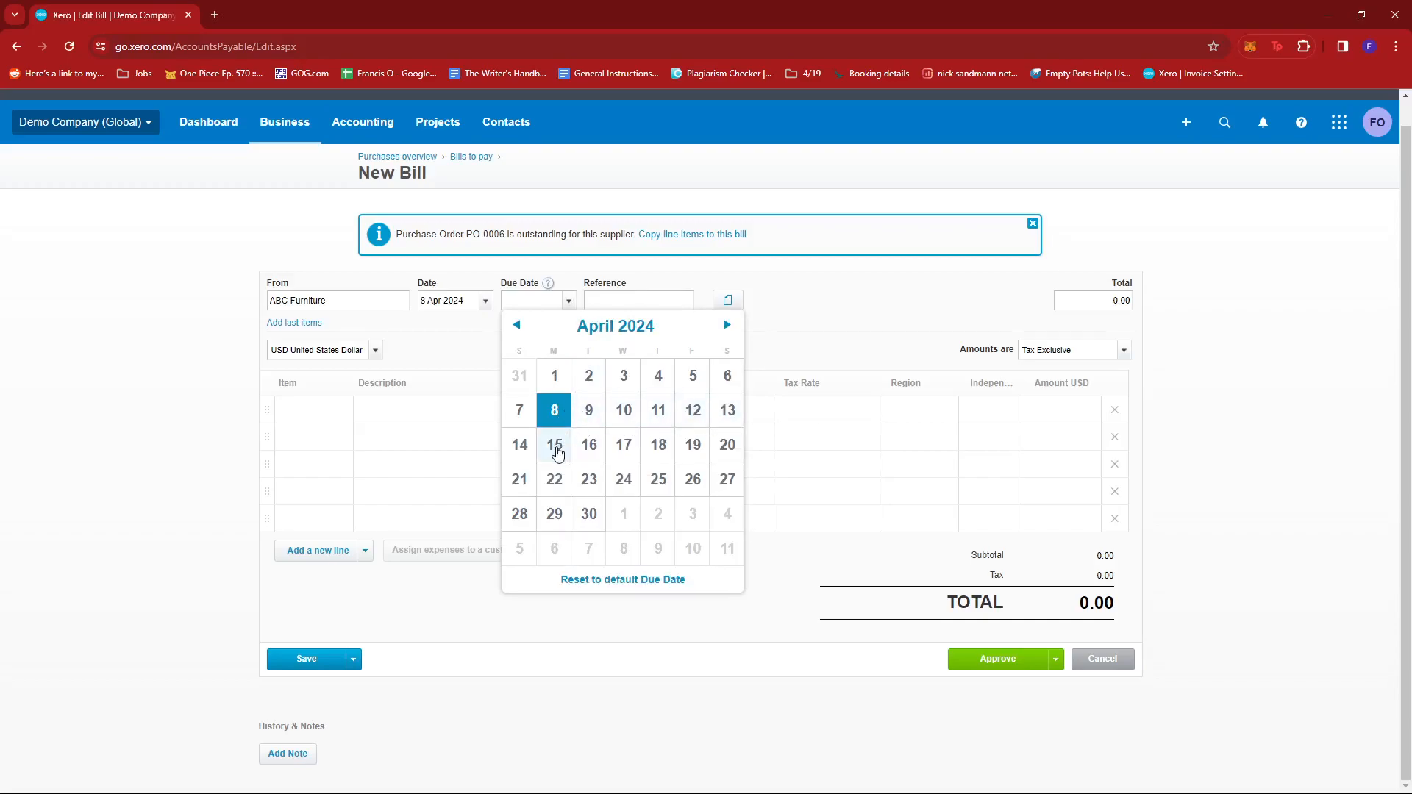
{"action": "left_click", "coordinate": [554, 445]}
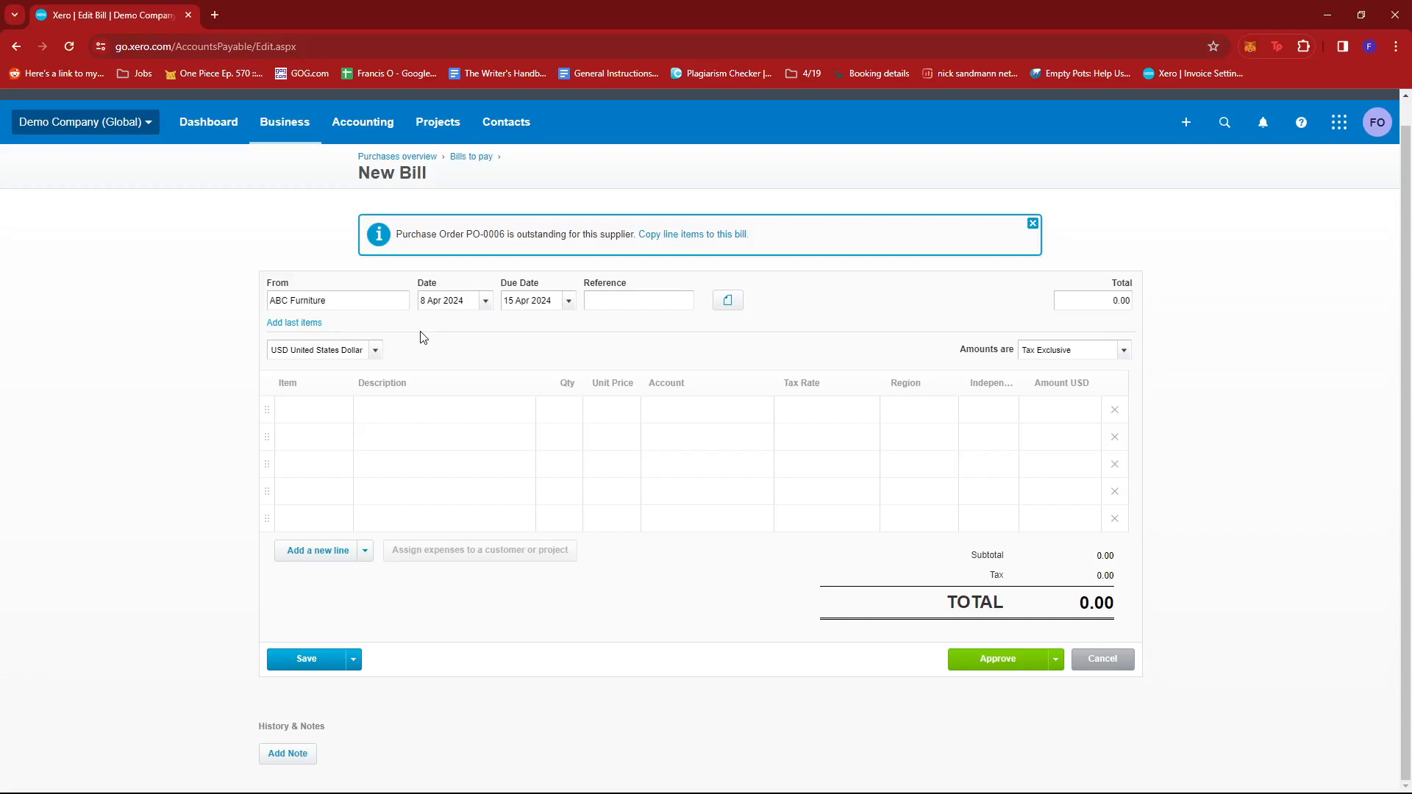
Step: Enter Home Supplies as the bill reference
{"action": "left_click", "coordinate": [637, 300]}
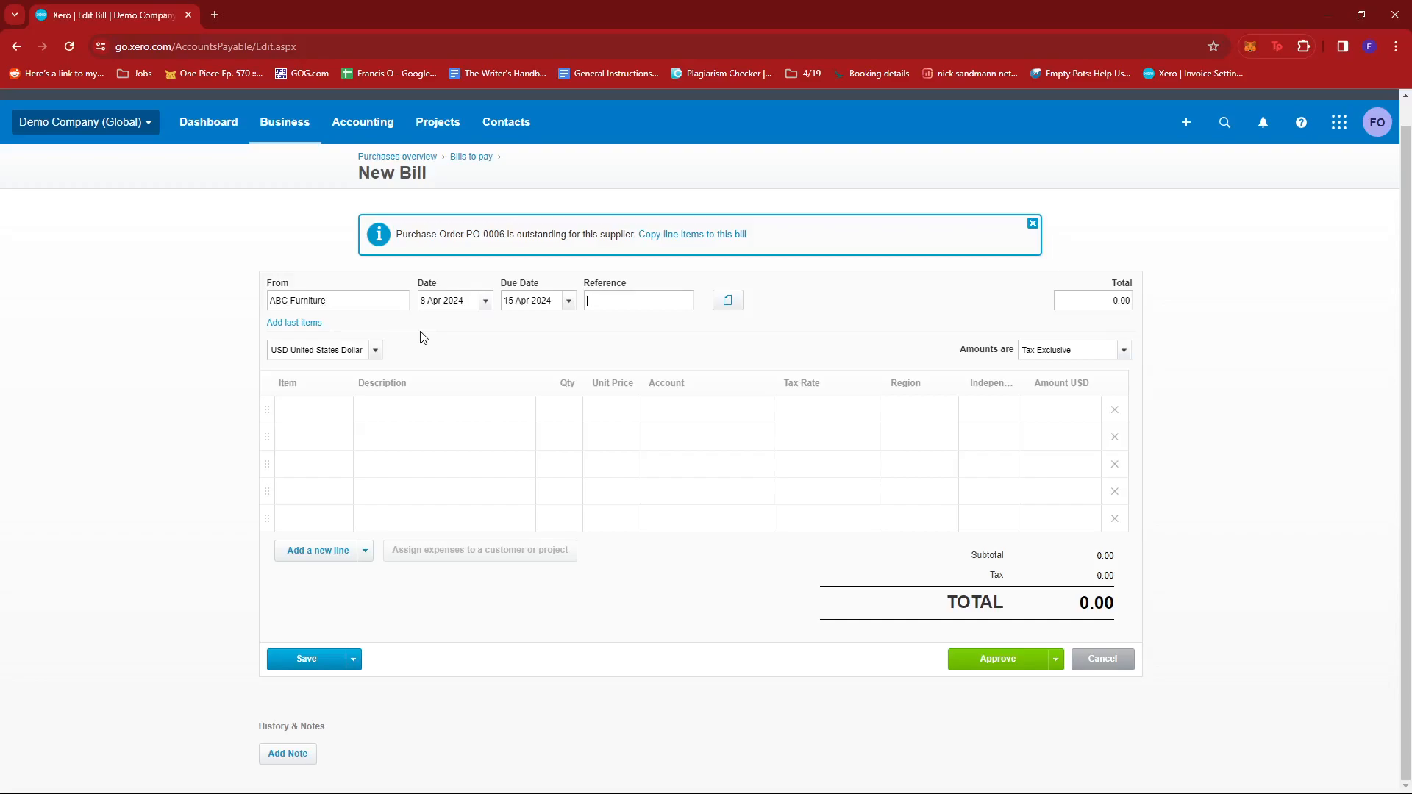
{"action": "type", "text": "Ref"}
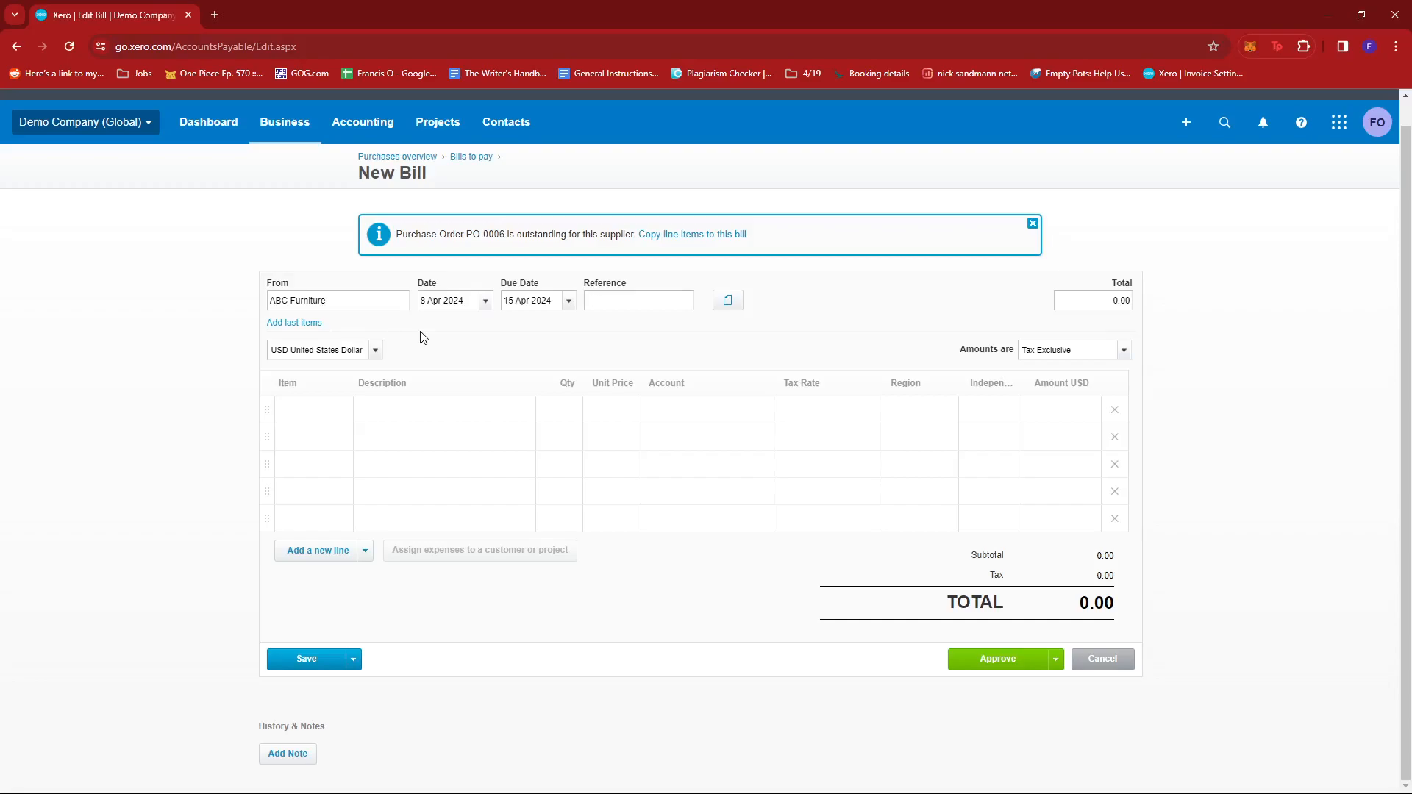
{"action": "type", "text": "Home Supplies"}
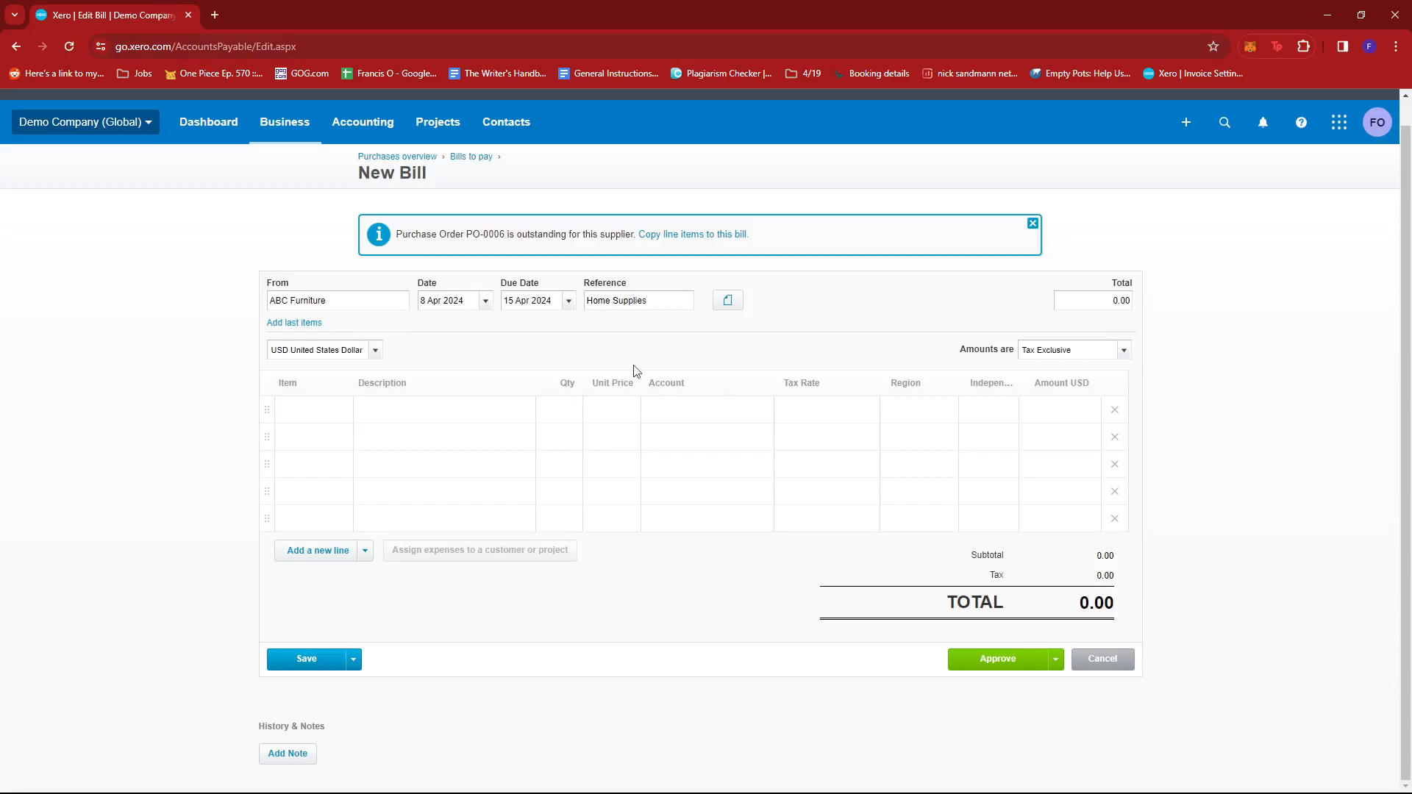
Step: Add a Sofa Bed line item with a unit price of 2,000
{"action": "left_click", "coordinate": [442, 417]}
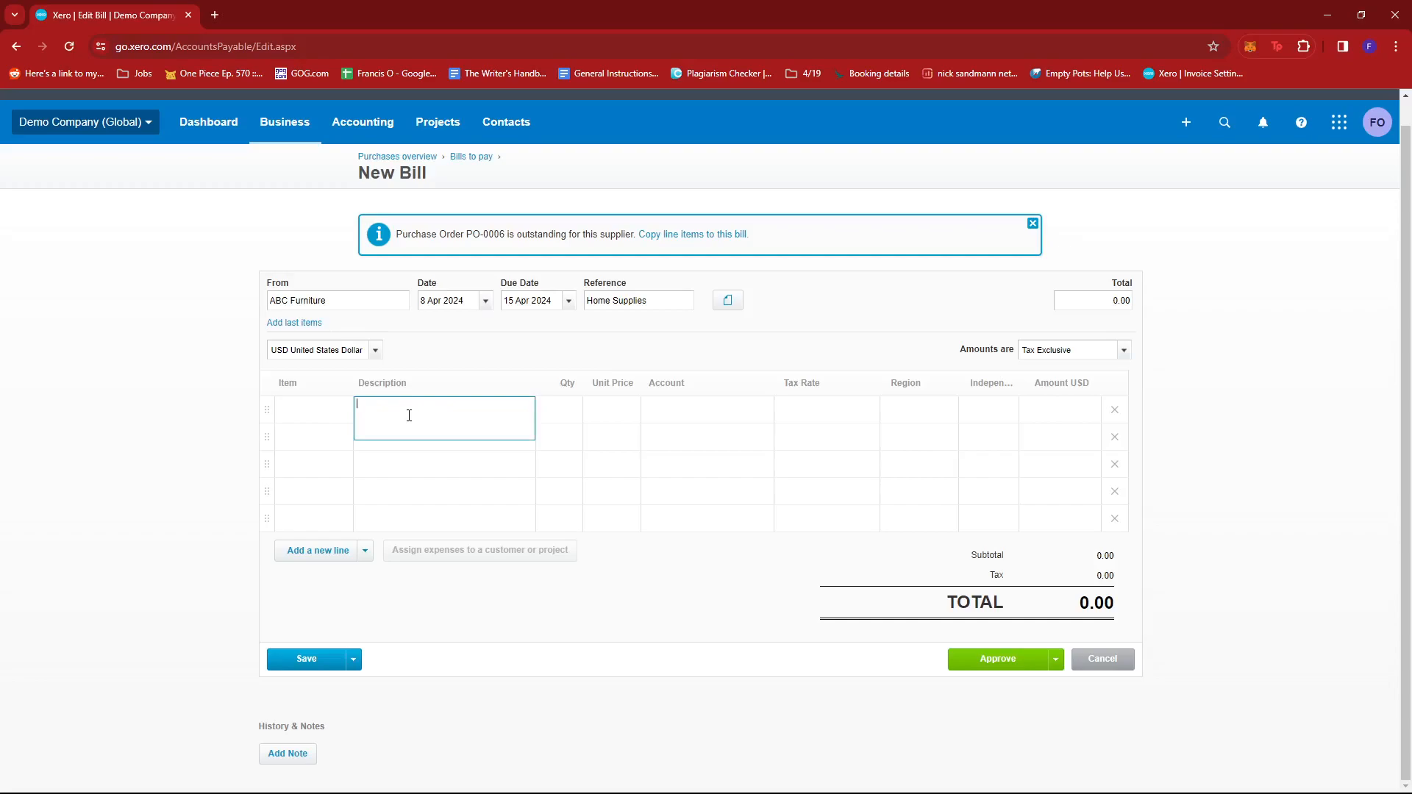
{"action": "type", "text": "Sofa"}
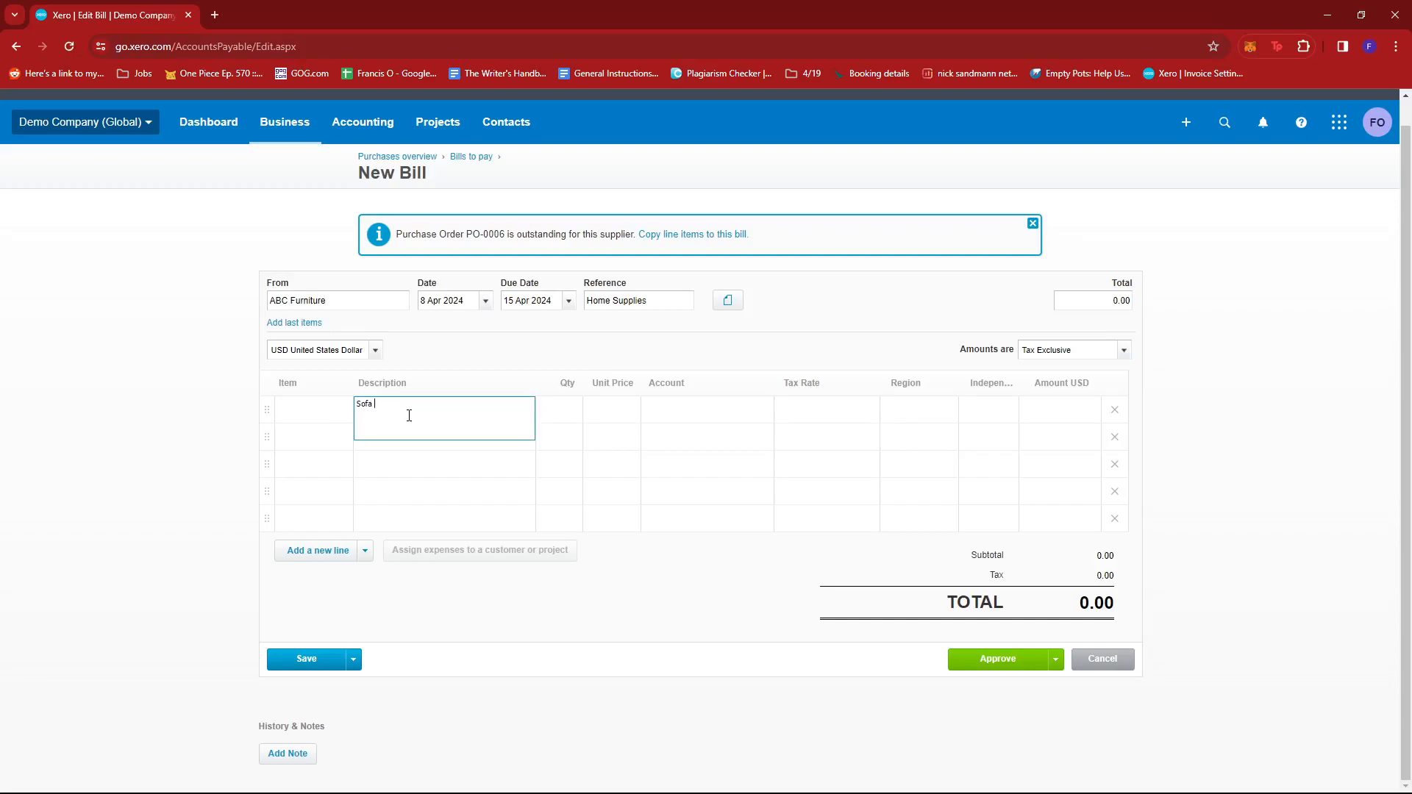
{"action": "type", "text": "Bed"}
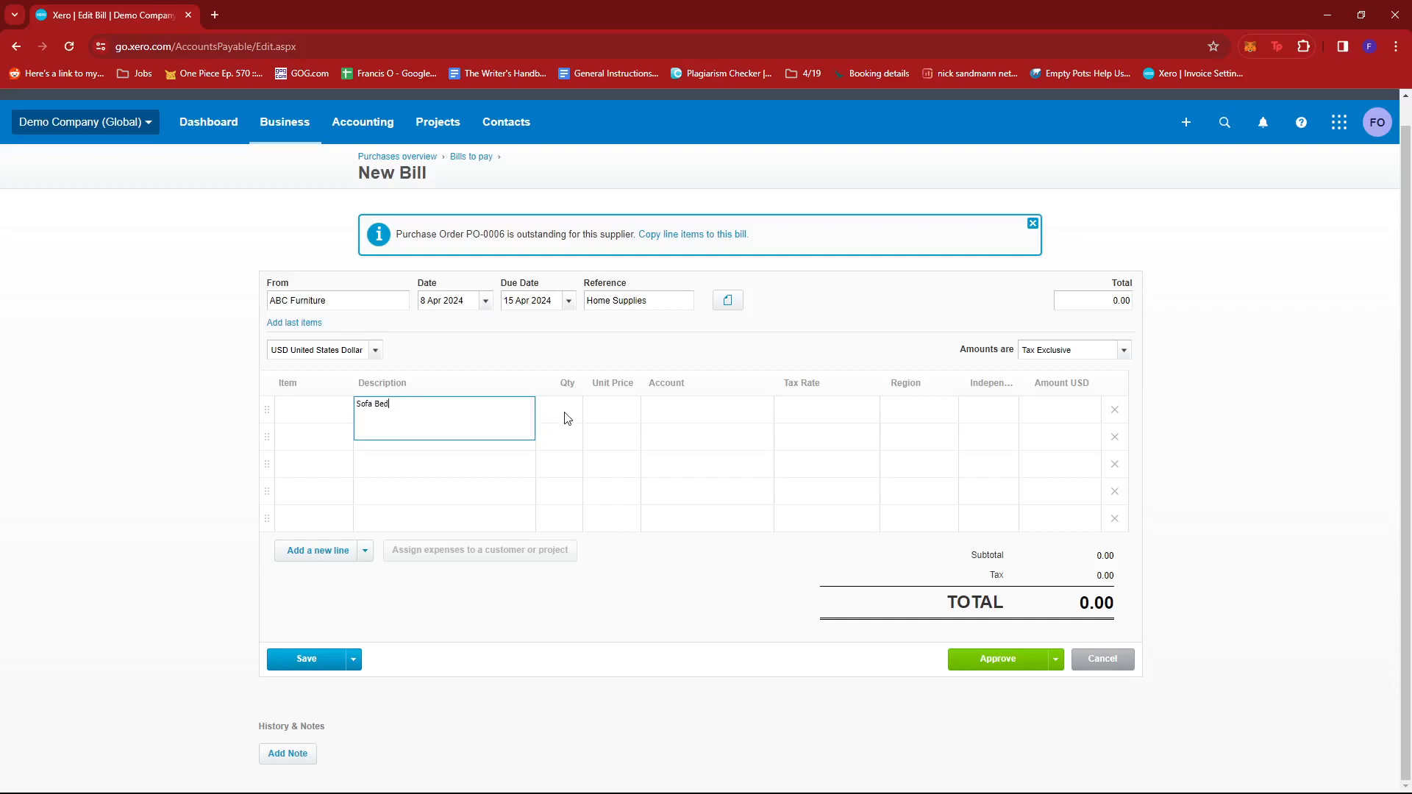
{"action": "left_click", "coordinate": [566, 409]}
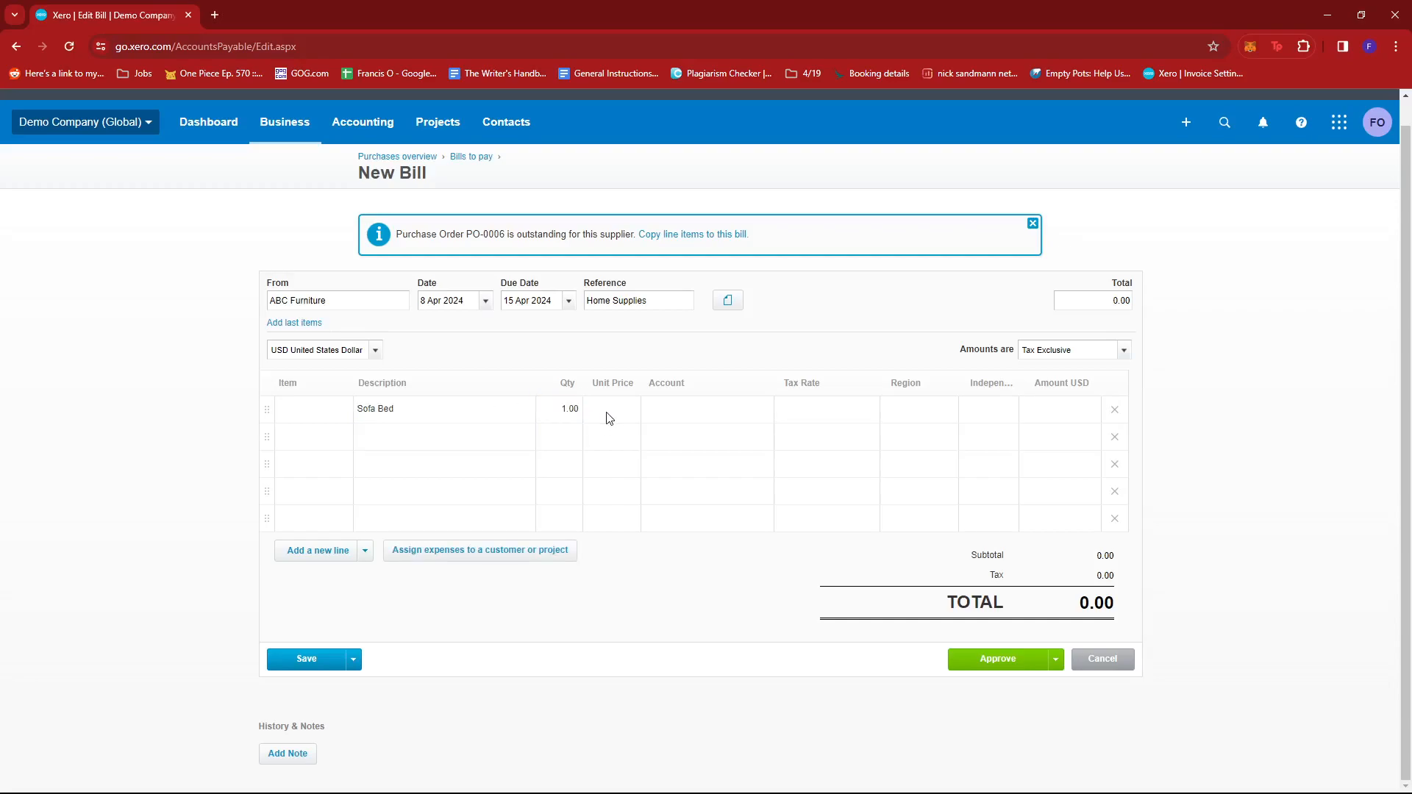
{"action": "type", "text": "2"}
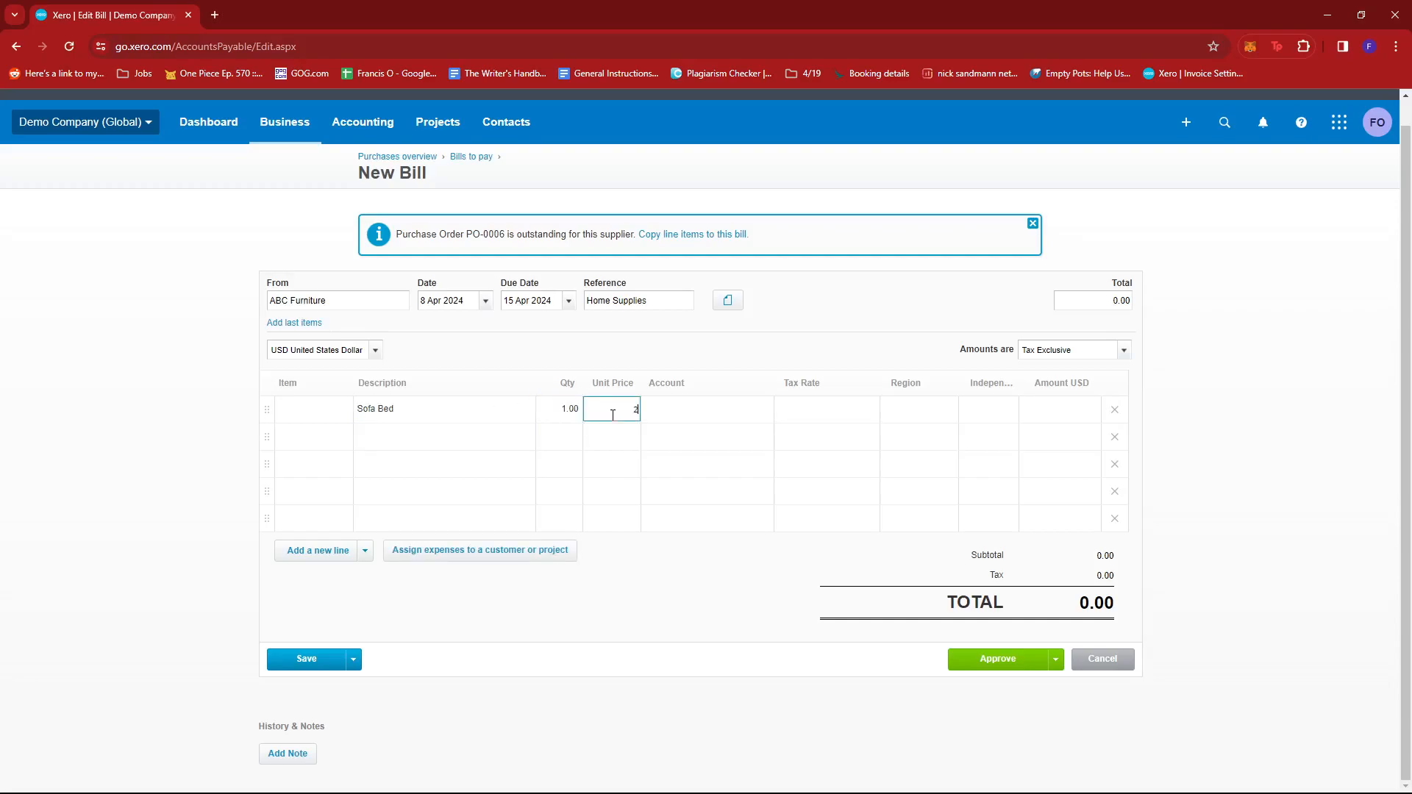
{"action": "key", "text": "Backspace"}
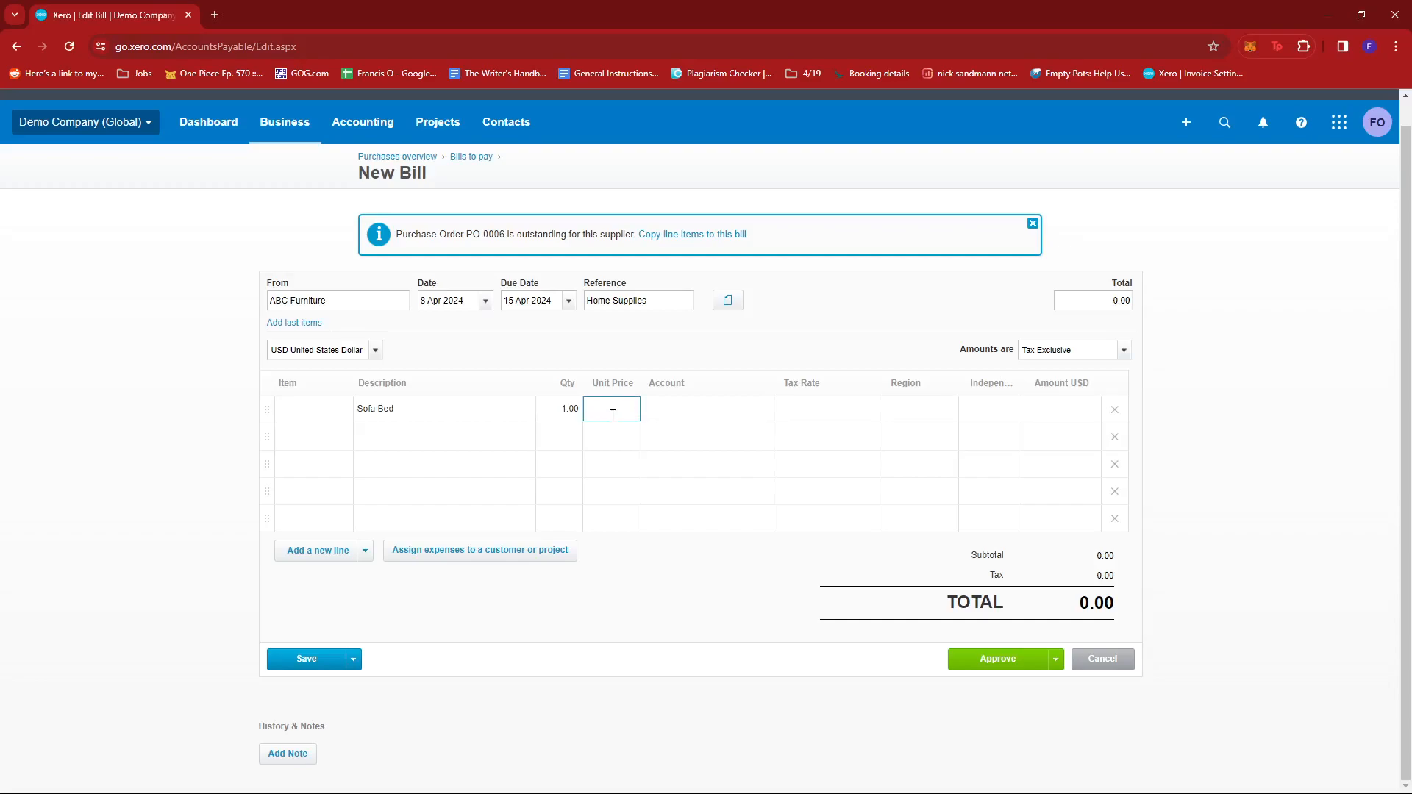
{"action": "type", "text": "20"}
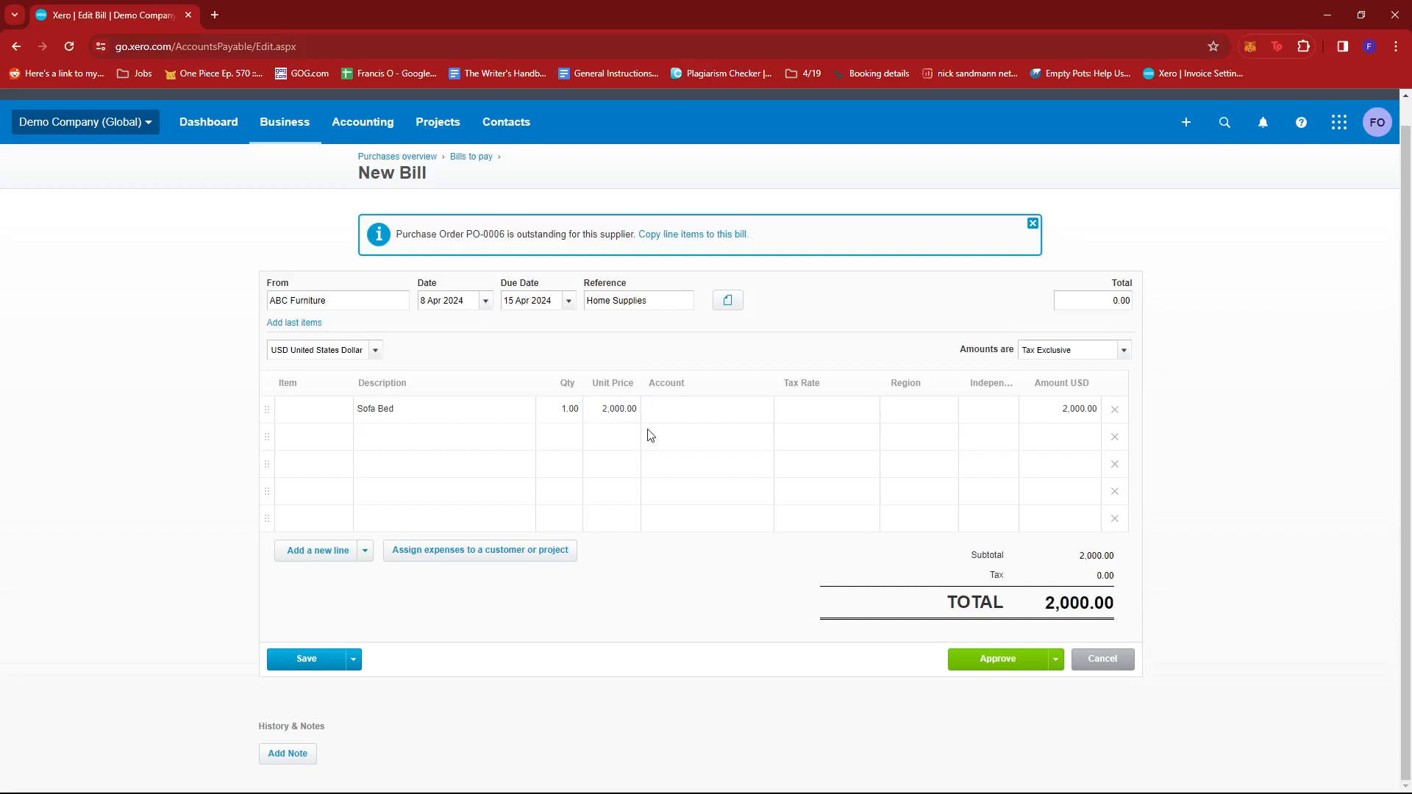
Step: Charge the Sofa Bed line to 300 - Purchases and tag it North
{"action": "left_click", "coordinate": [706, 409]}
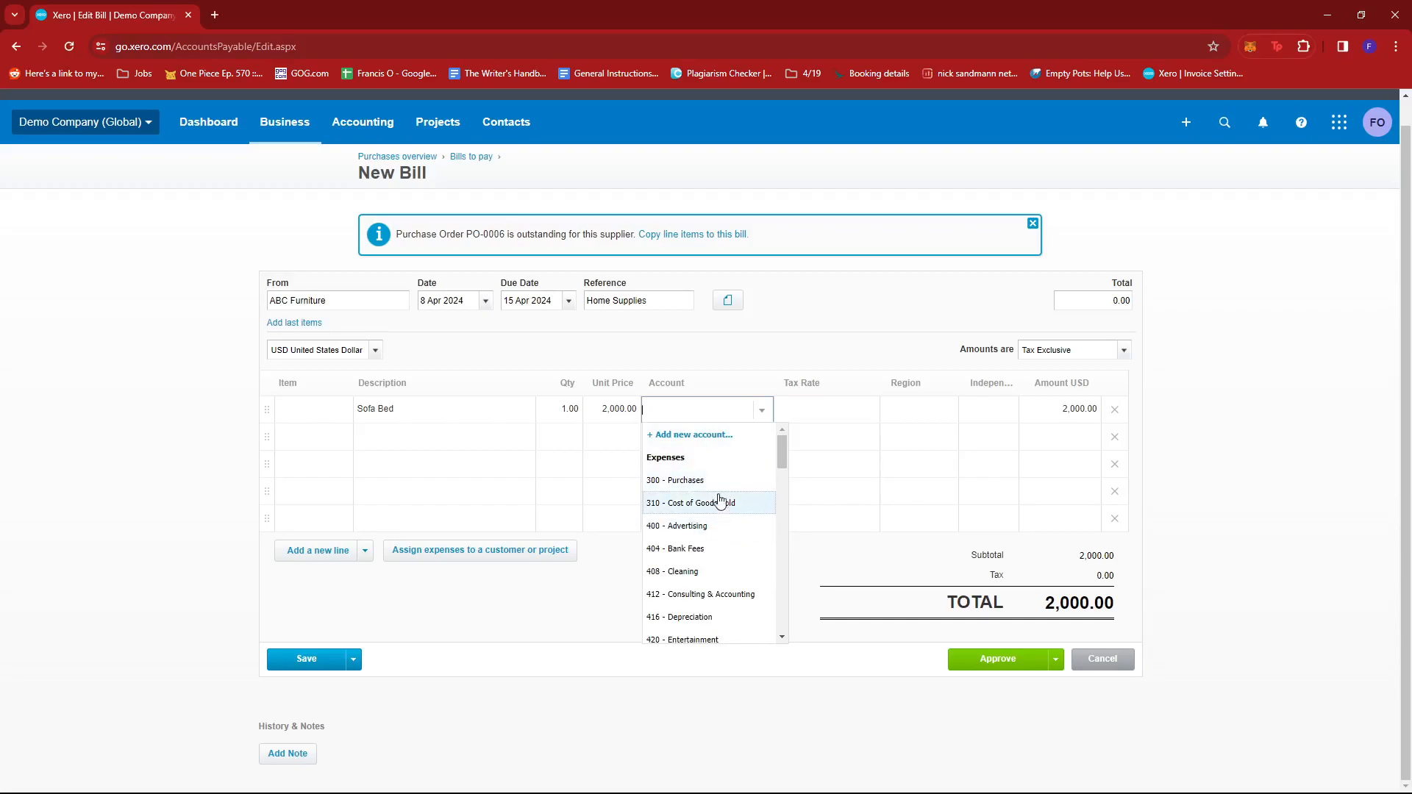
{"action": "left_click", "coordinate": [675, 481]}
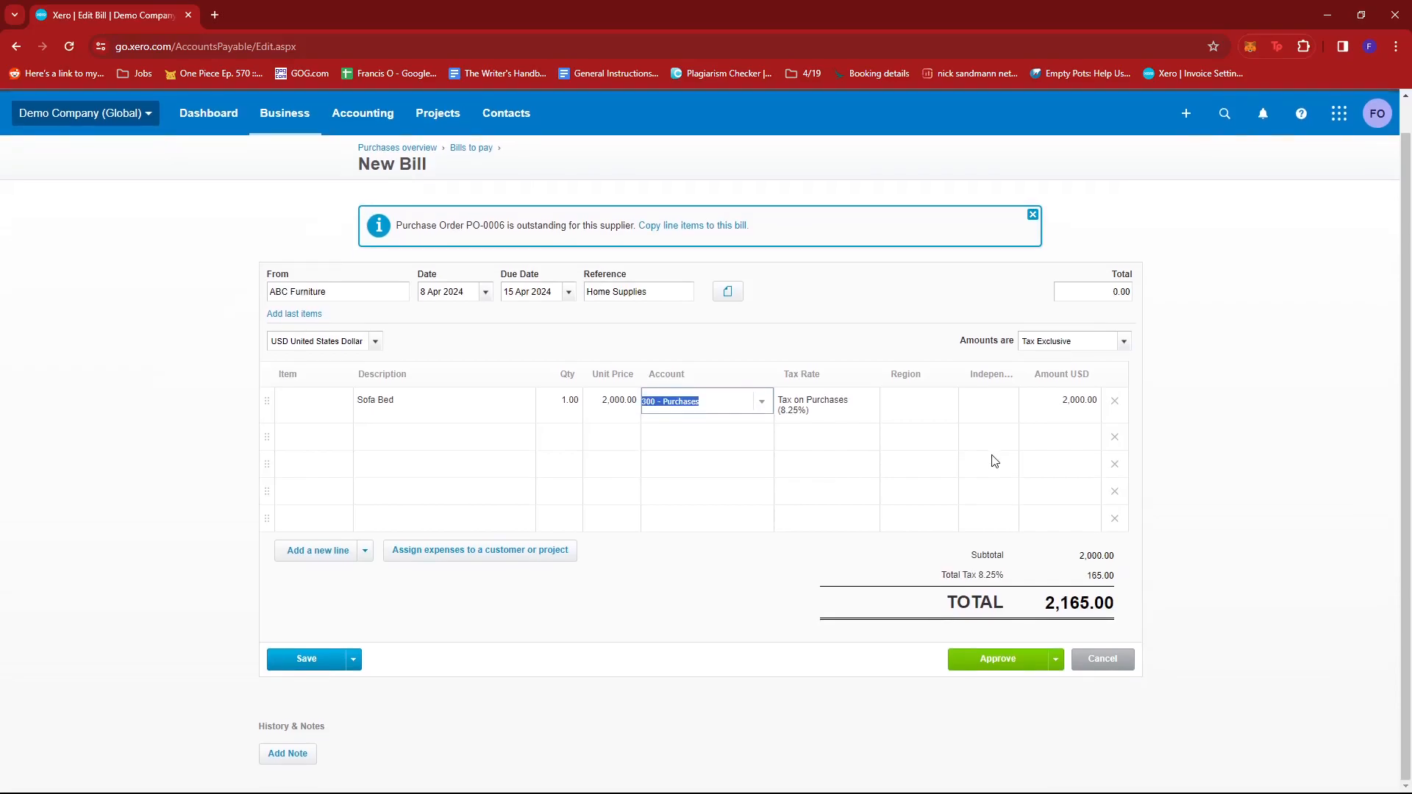
{"action": "mouse_move", "coordinate": [912, 406]}
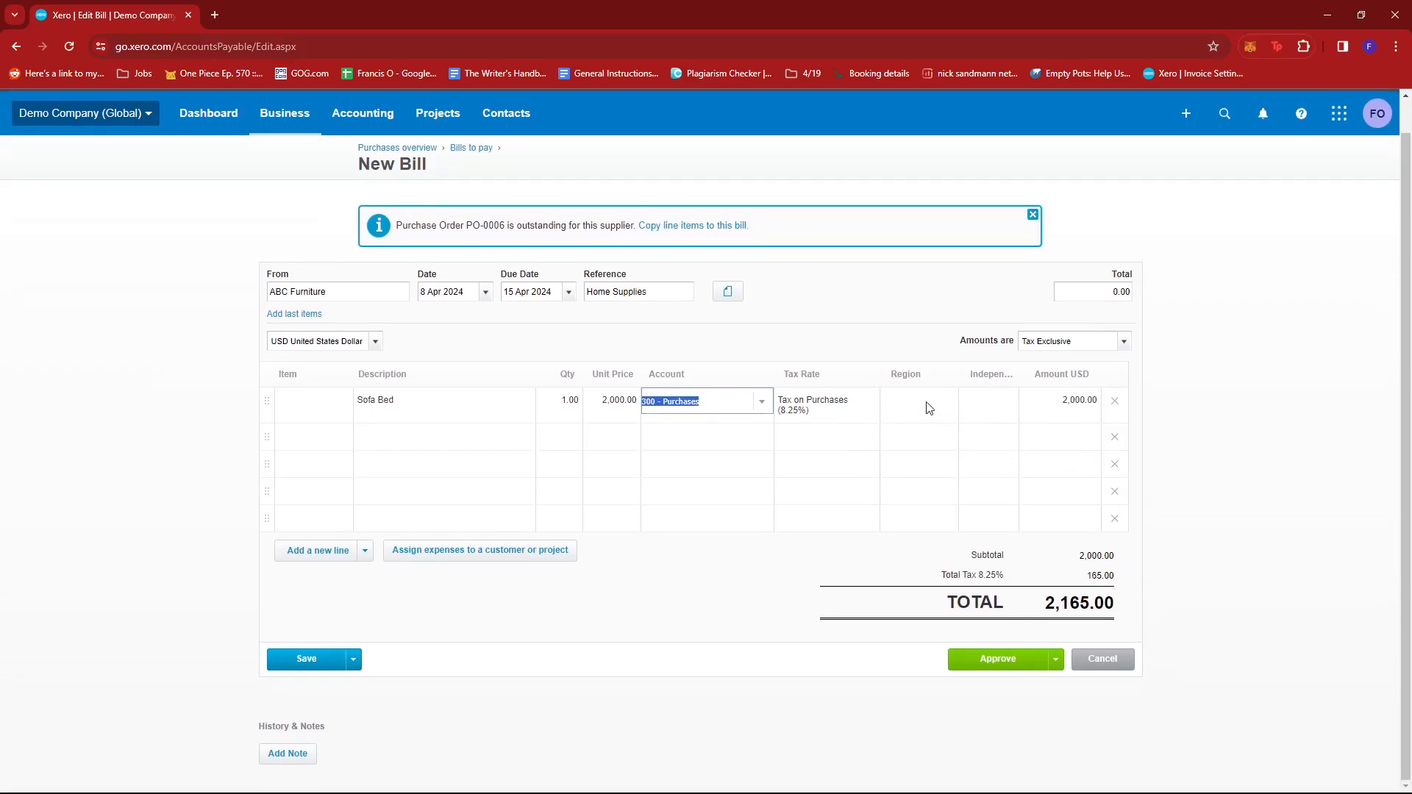
{"action": "left_click", "coordinate": [915, 401]}
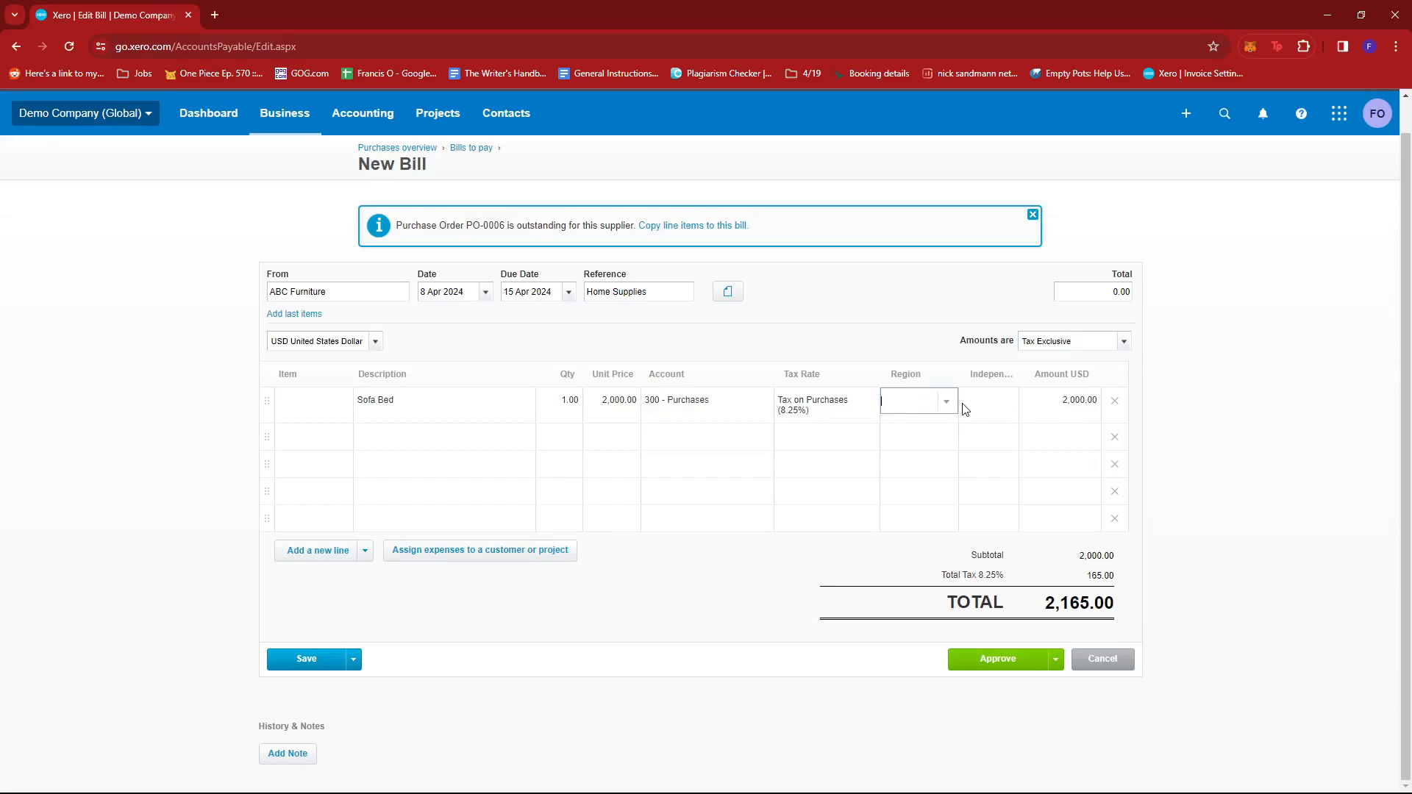
{"action": "left_click", "coordinate": [944, 401]}
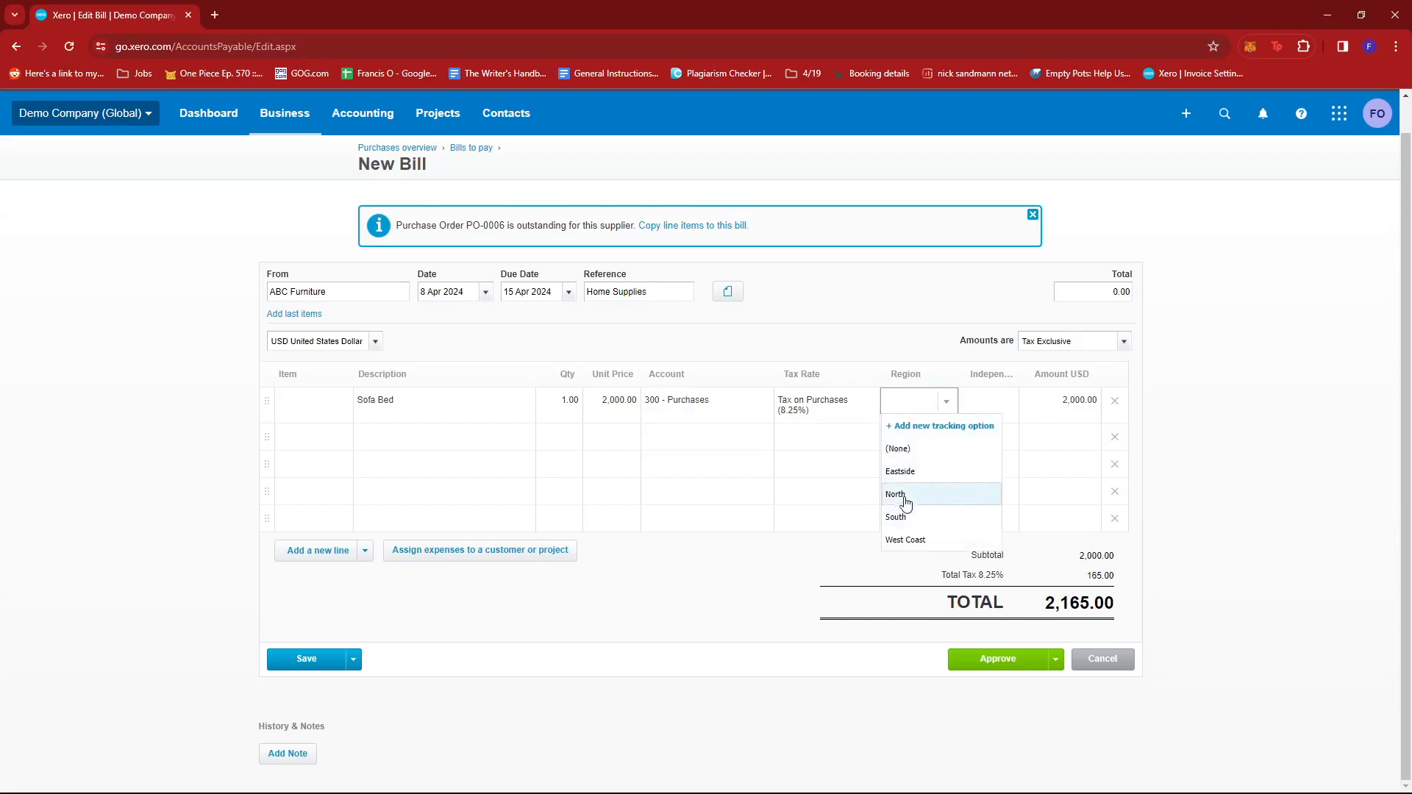
{"action": "left_click", "coordinate": [895, 494]}
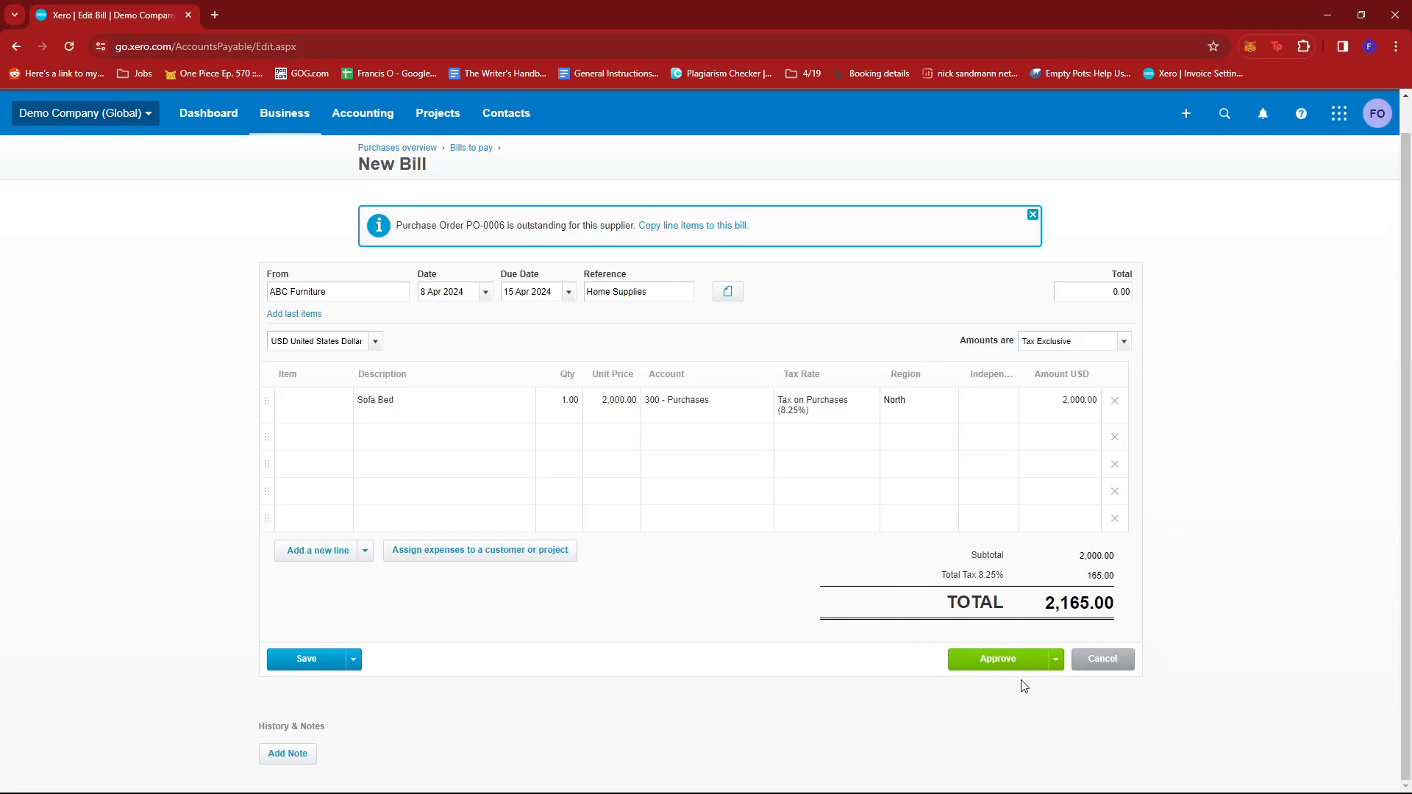
{"action": "mouse_move", "coordinate": [1062, 666]}
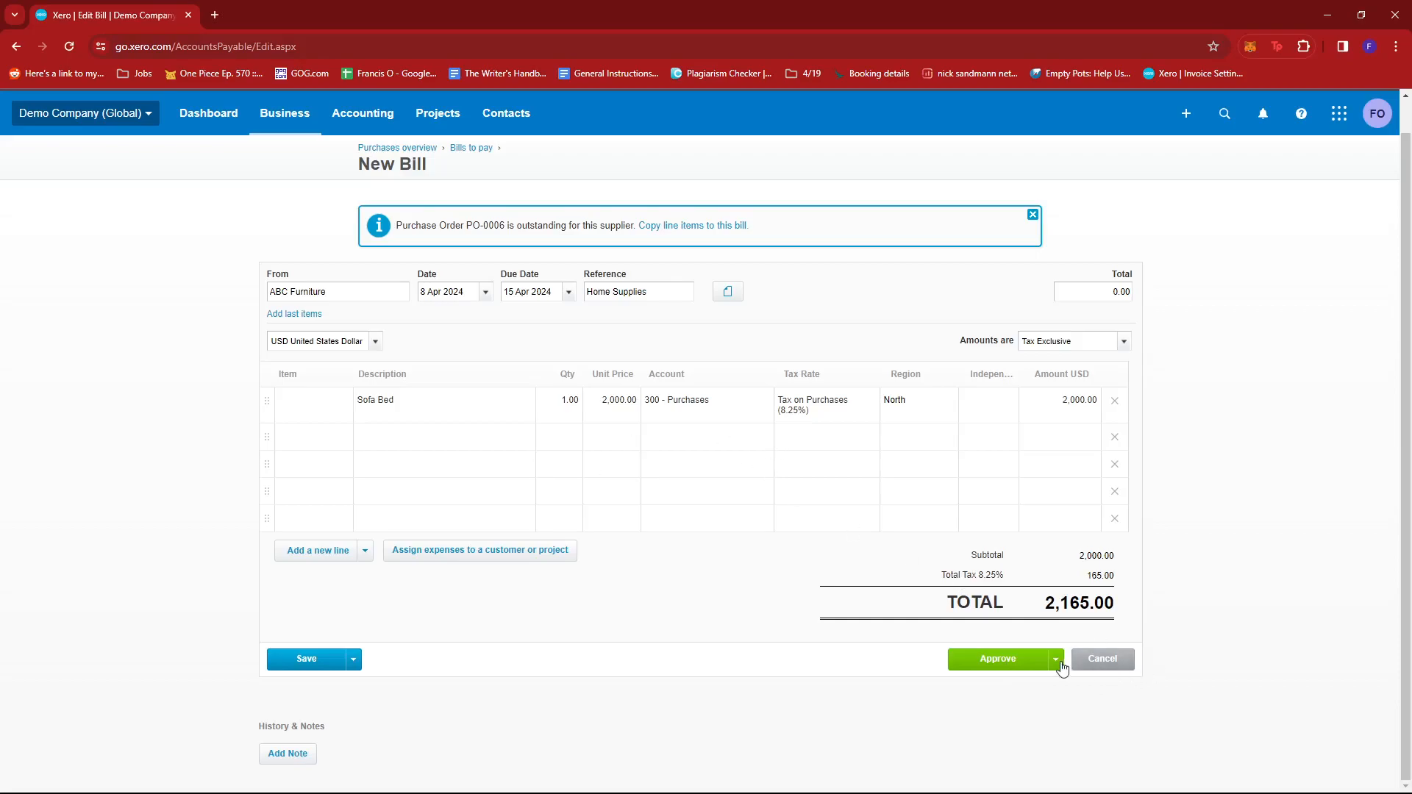
Step: Review the Approve options, dismiss them, and save the 2,165.00 bill as draft
{"action": "left_click", "coordinate": [1055, 658]}
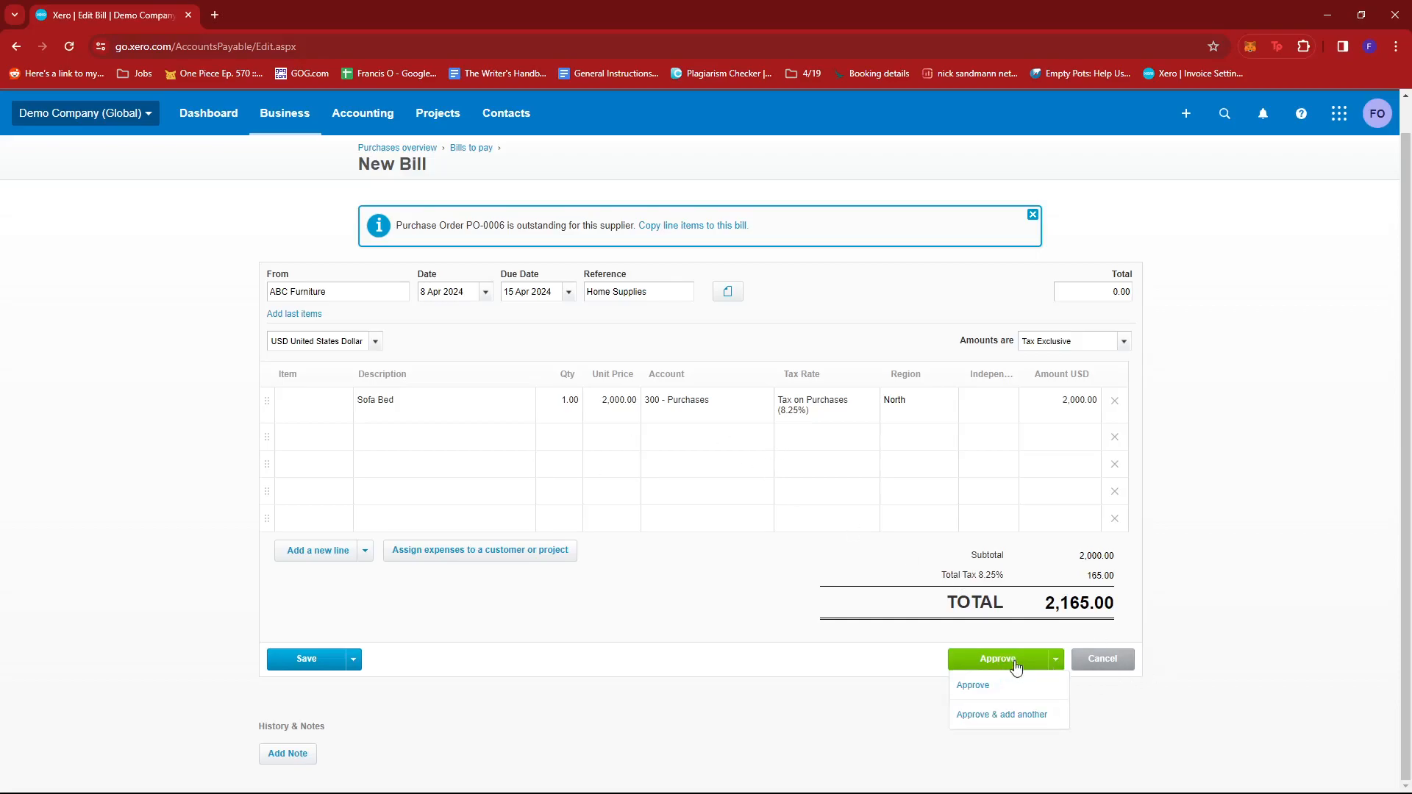
{"action": "left_click", "coordinate": [557, 718]}
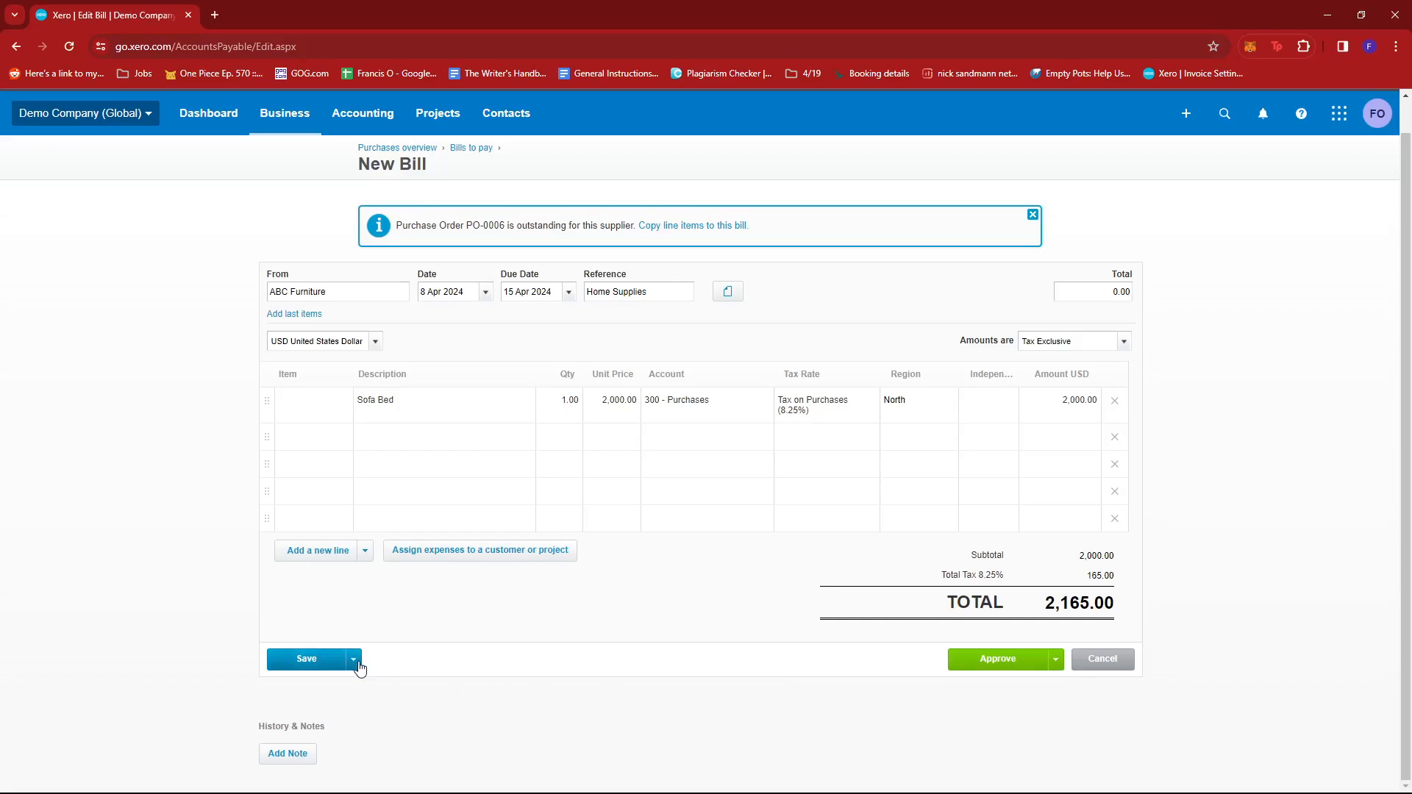
{"action": "left_click", "coordinate": [352, 658]}
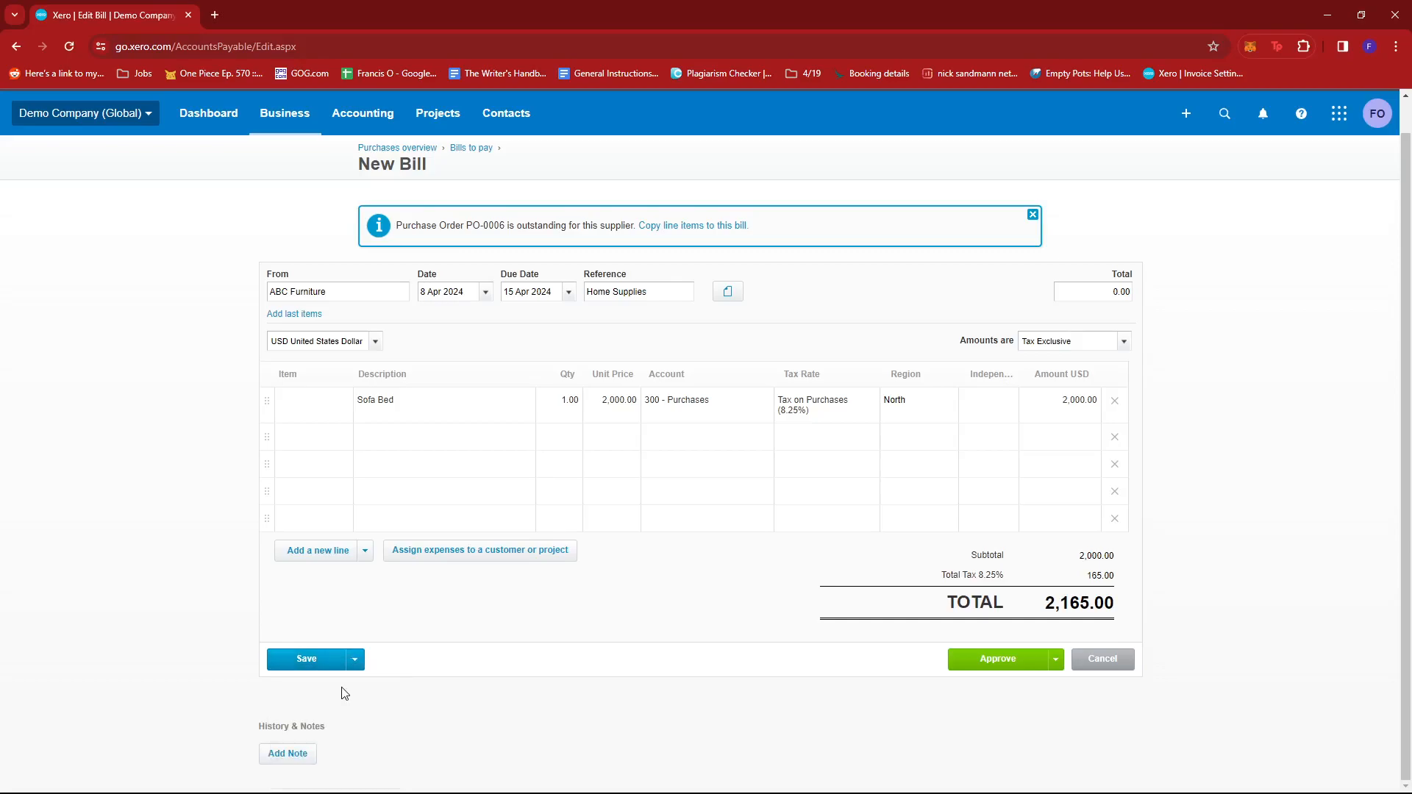
{"action": "left_click", "coordinate": [305, 658]}
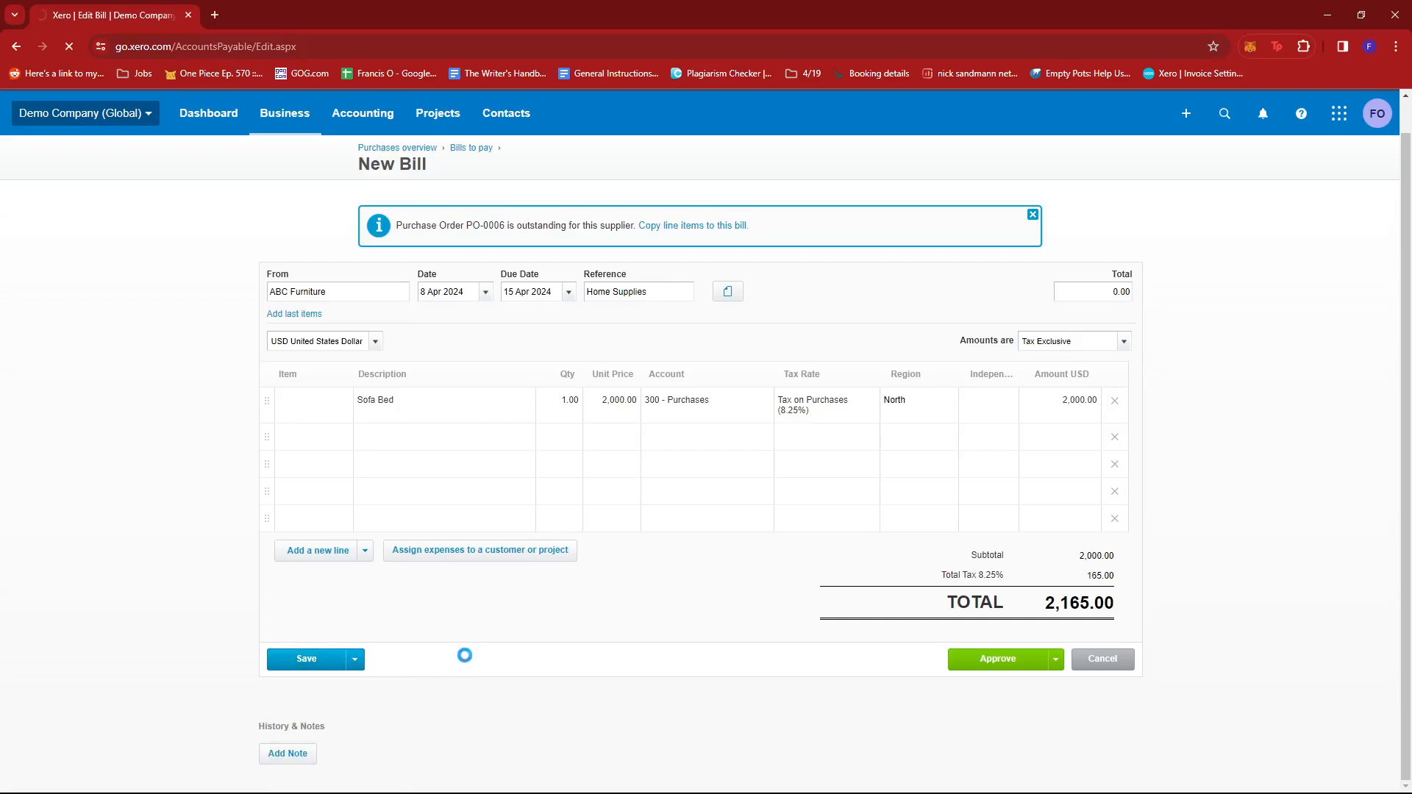
{"action": "left_click", "coordinate": [305, 658]}
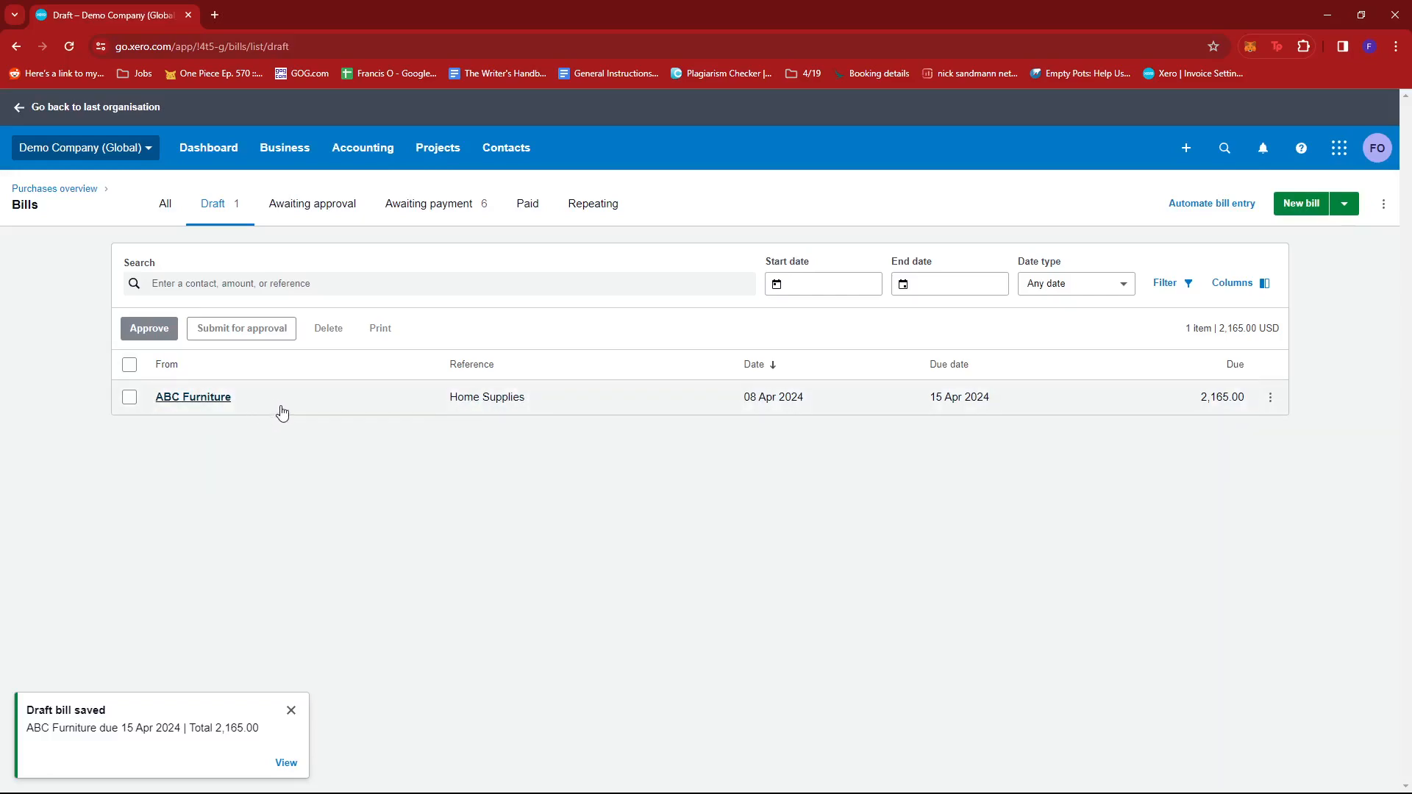
{"action": "mouse_move", "coordinate": [277, 420]}
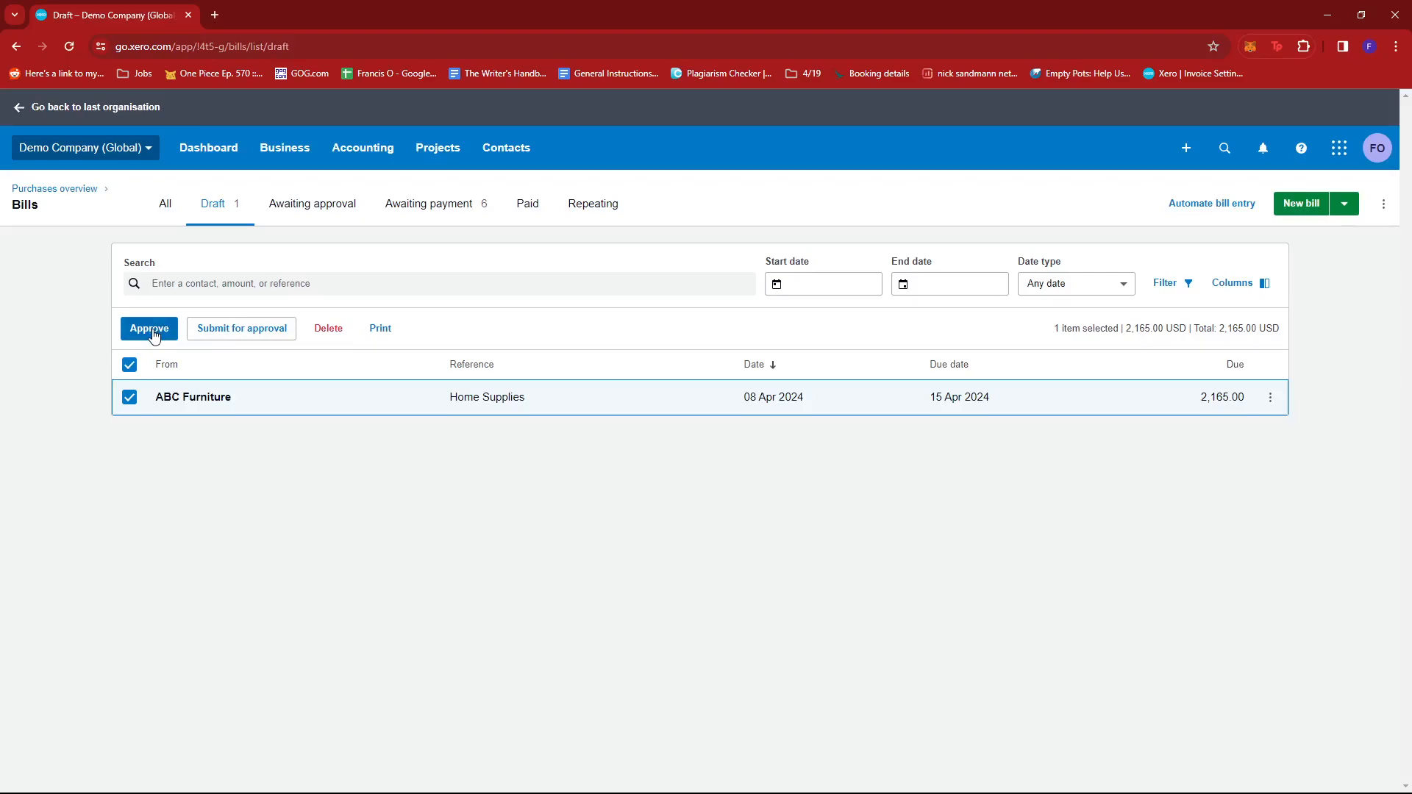
{"action": "mouse_move", "coordinate": [165, 333]}
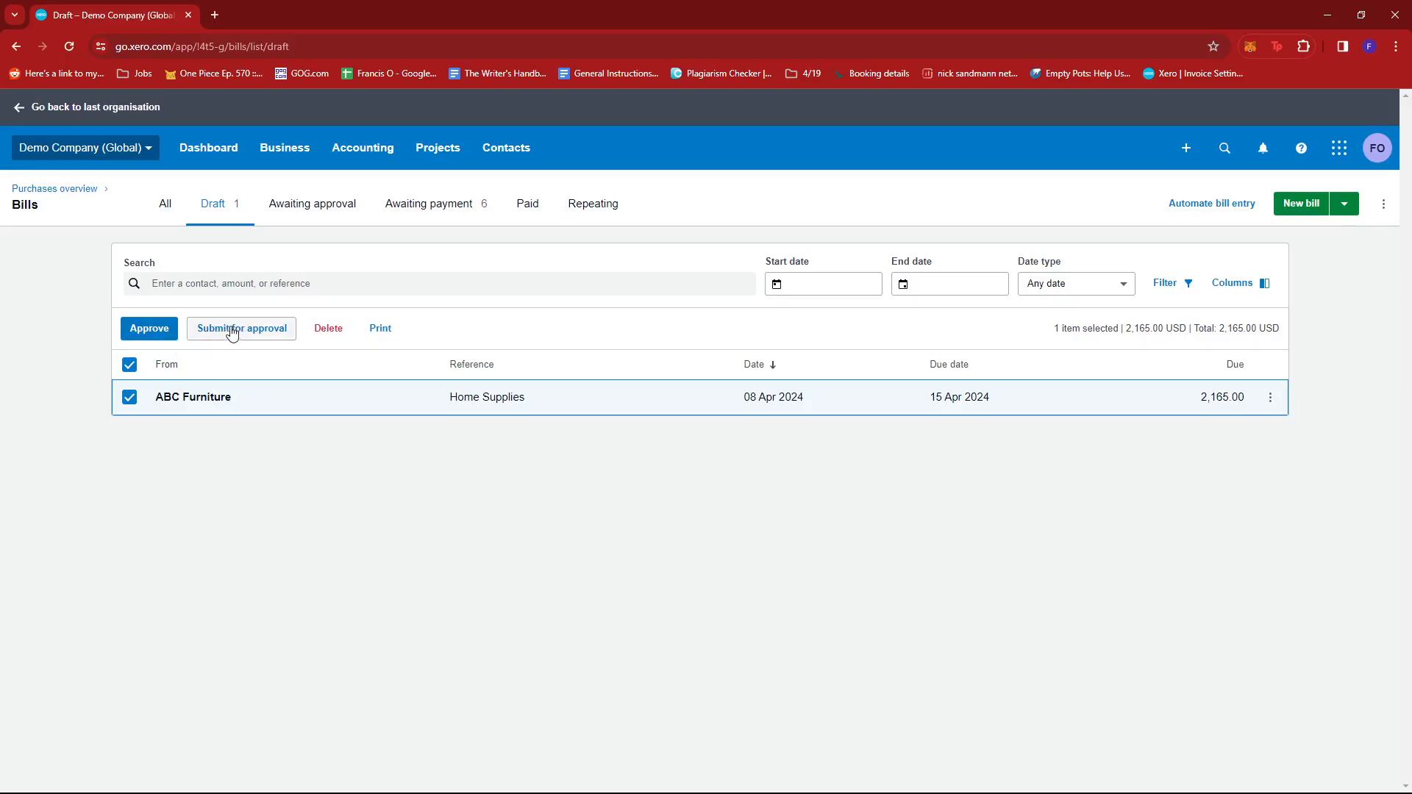
{"action": "mouse_move", "coordinate": [256, 336]}
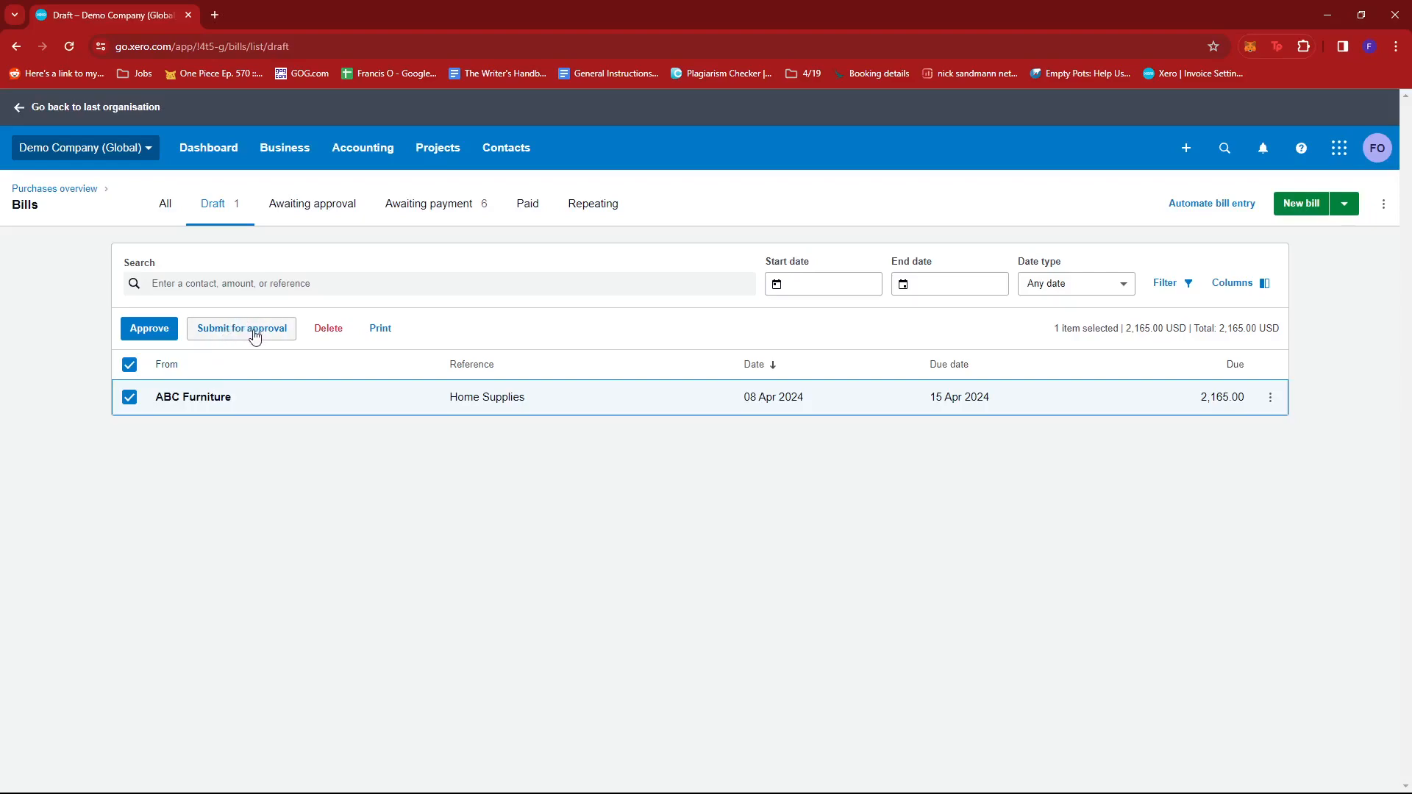
Step: Untick the ABC Furniture 2,165.00 bill in the Draft list
{"action": "left_click", "coordinate": [129, 365]}
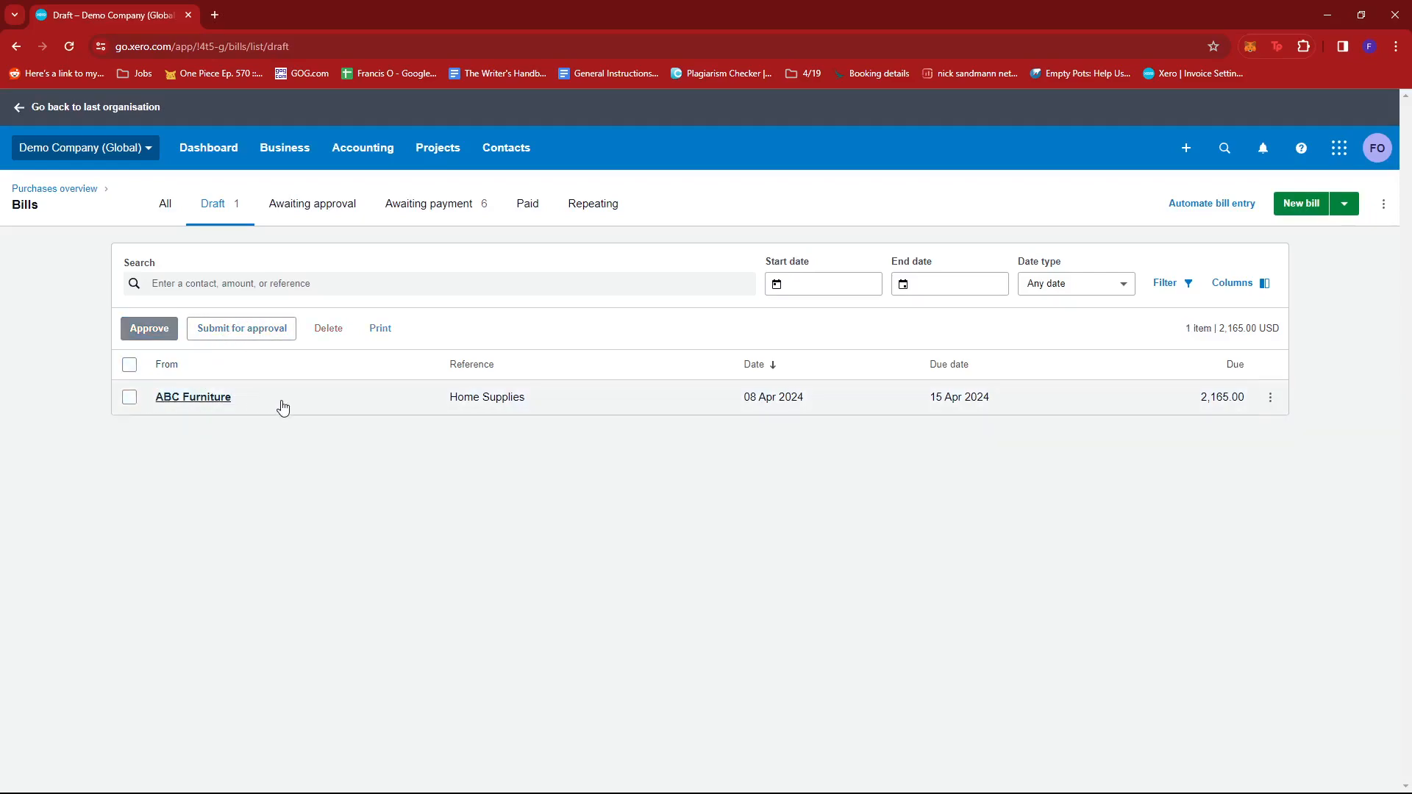
Step: Open the ABC Furniture Home Supplies draft bill and approve it
{"action": "left_click", "coordinate": [192, 398]}
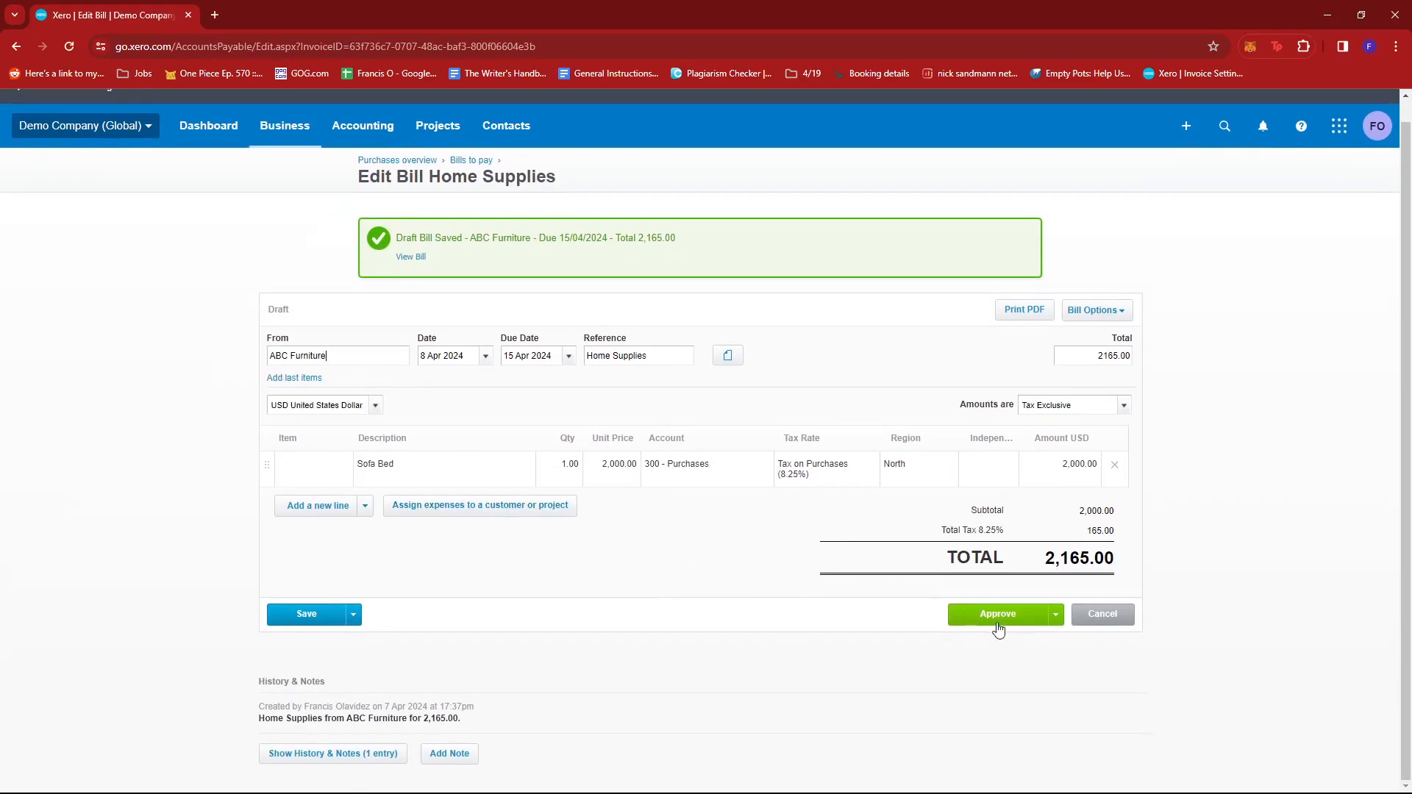
{"action": "mouse_move", "coordinate": [962, 597]}
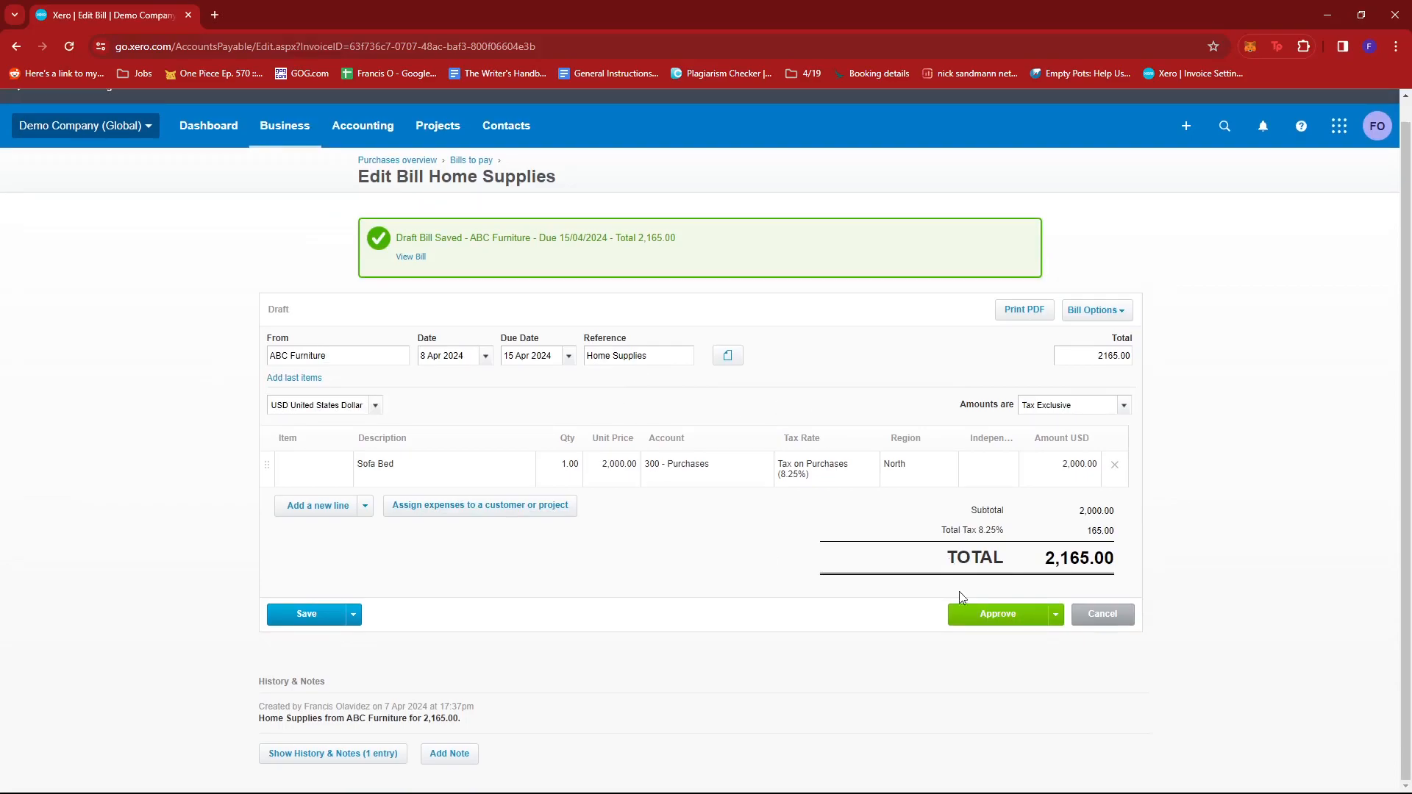
{"action": "mouse_move", "coordinate": [956, 513]}
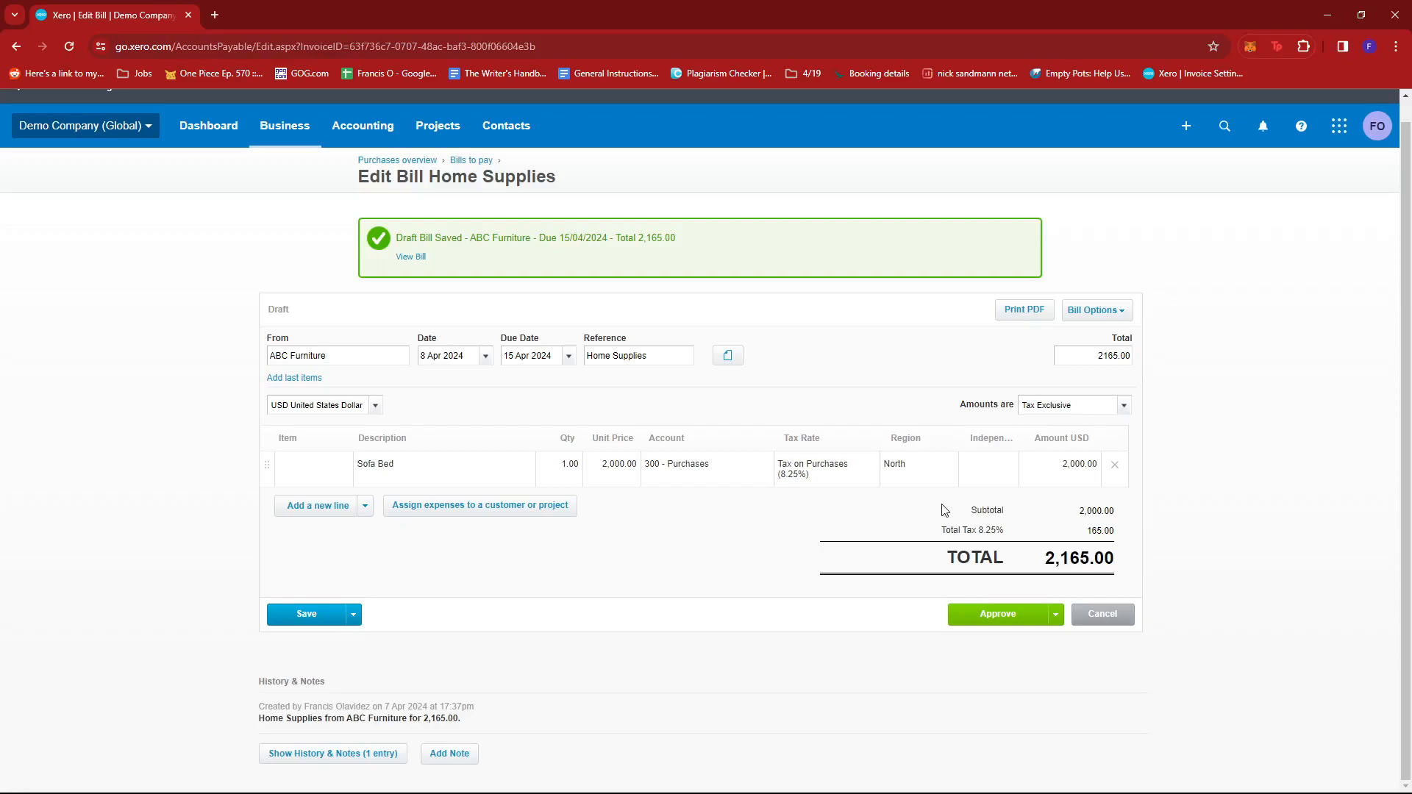
{"action": "mouse_move", "coordinate": [1008, 619]}
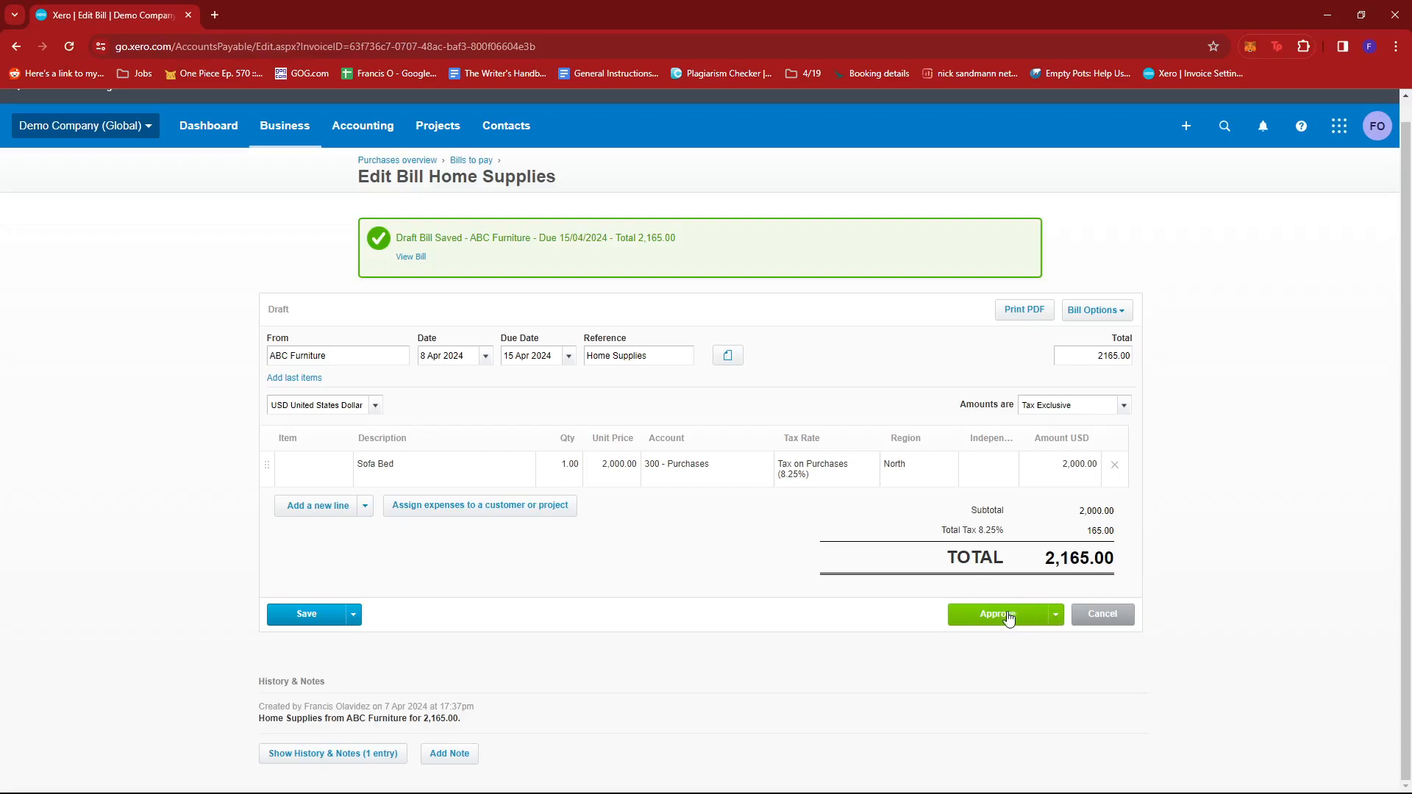
{"action": "left_click", "coordinate": [994, 614]}
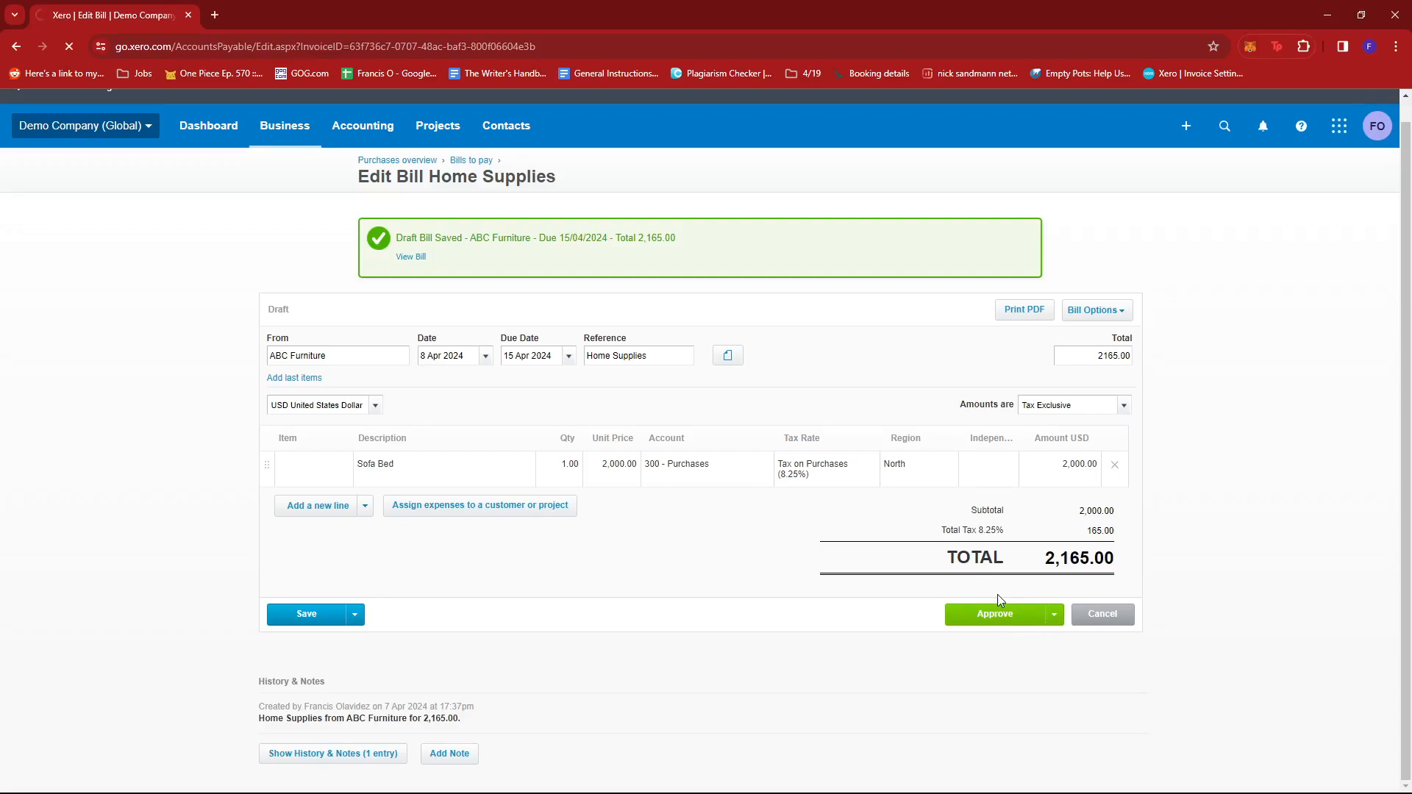
Step: Complete approval and highlight the bill's Awaiting Payment status label
{"action": "left_click", "coordinate": [995, 613]}
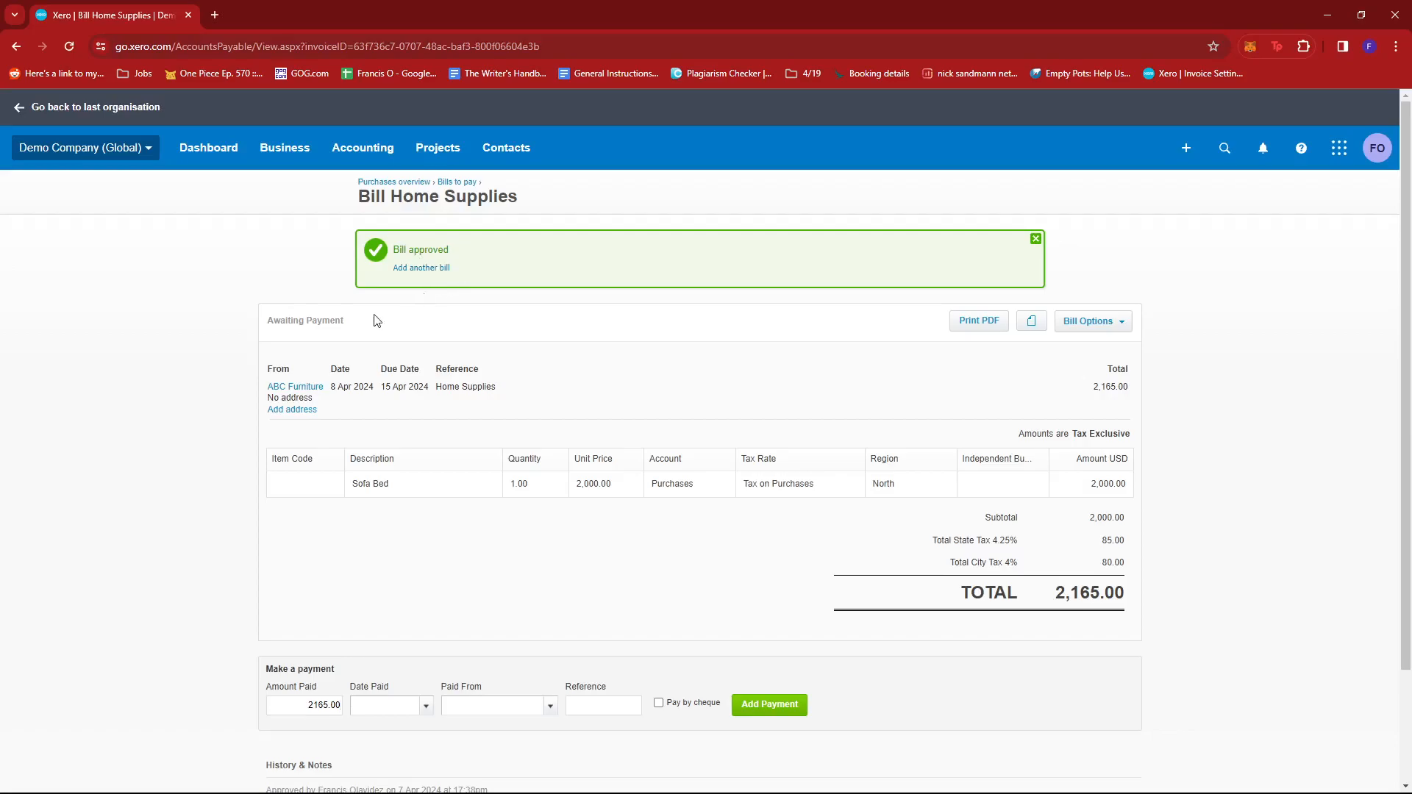
{"action": "double_click", "coordinate": [278, 321]}
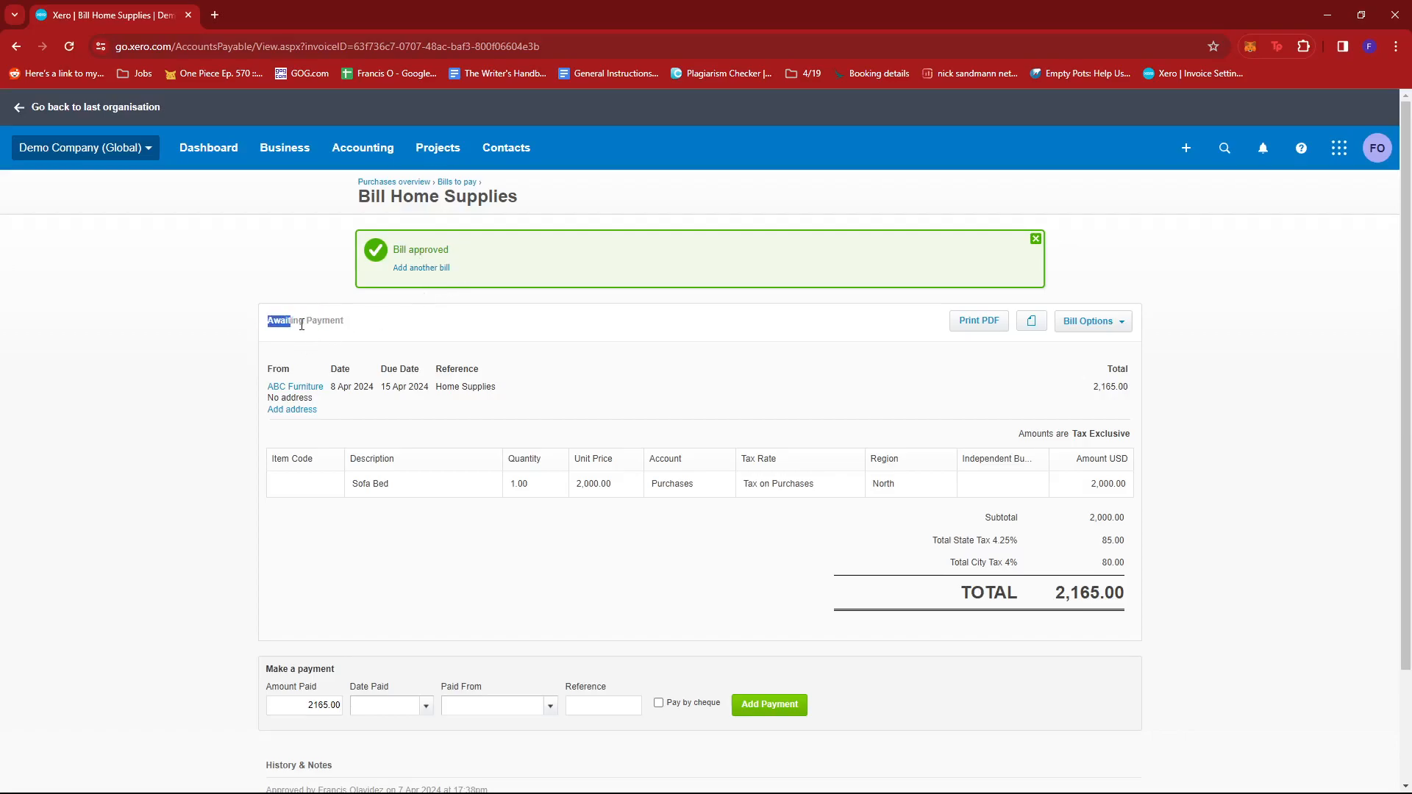